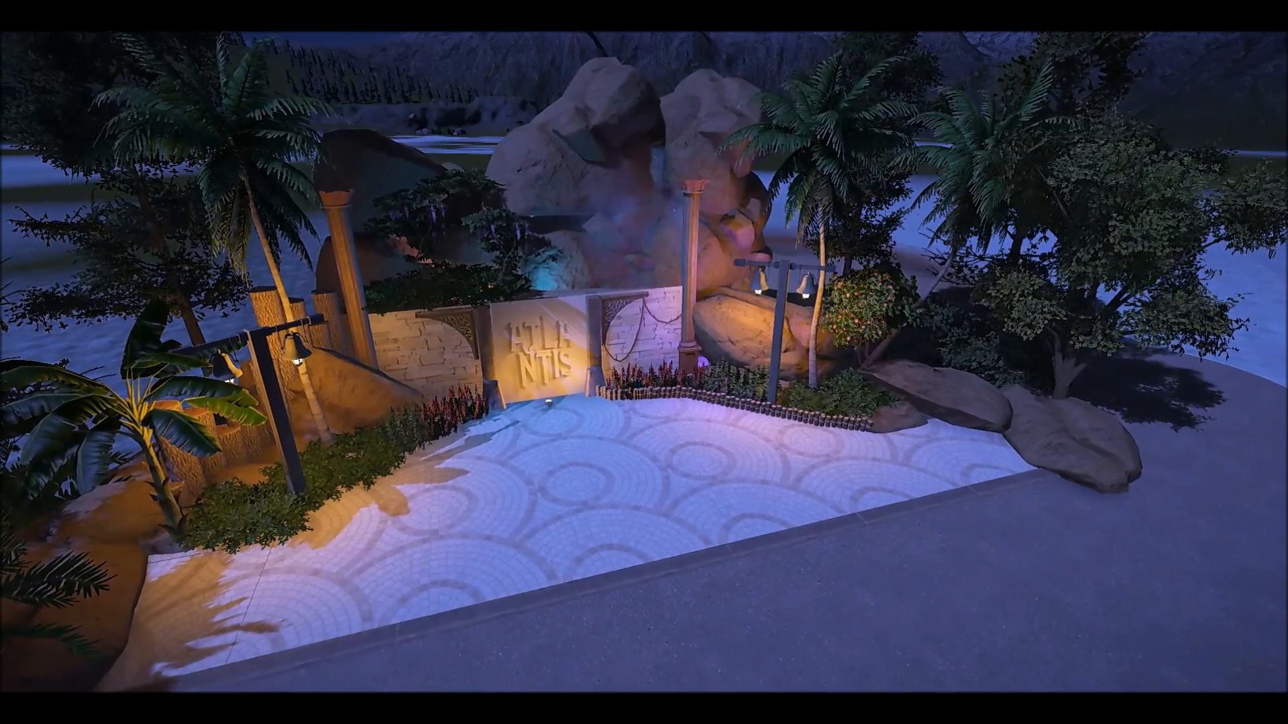
Resume the park from the options menu and confirm the floor video wall panel's placement.
key(Escape)
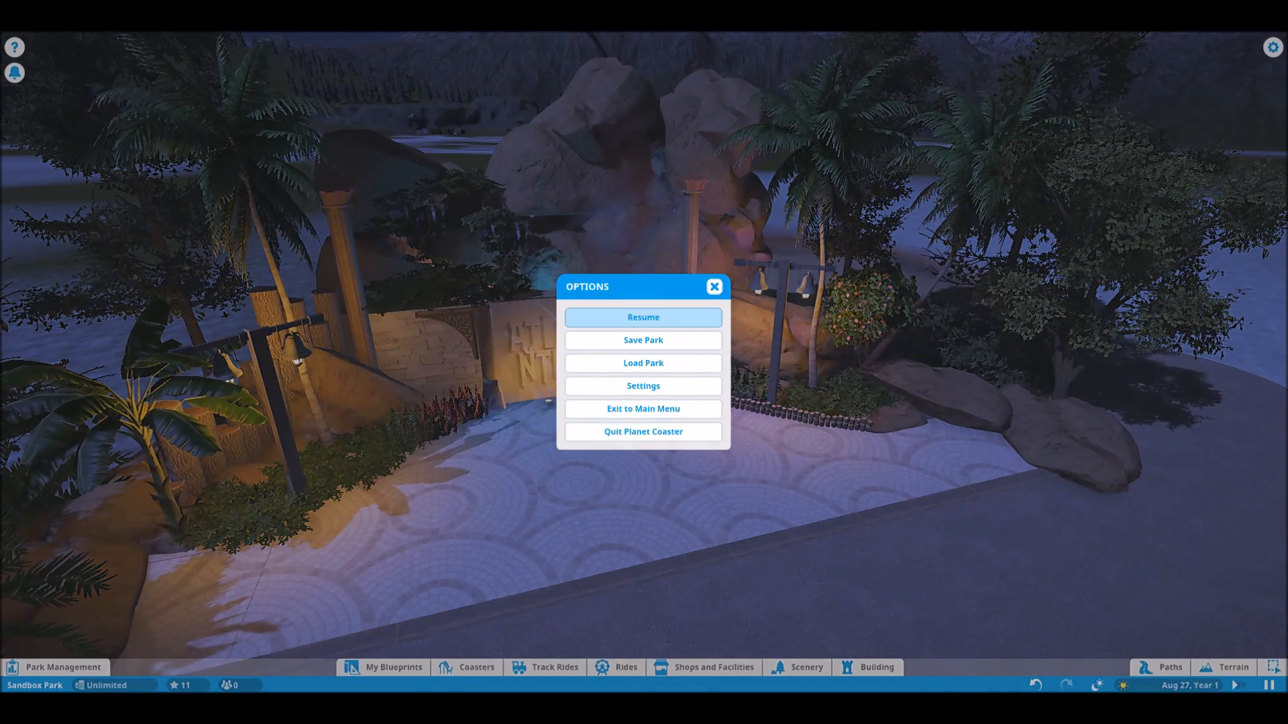
click(642, 316)
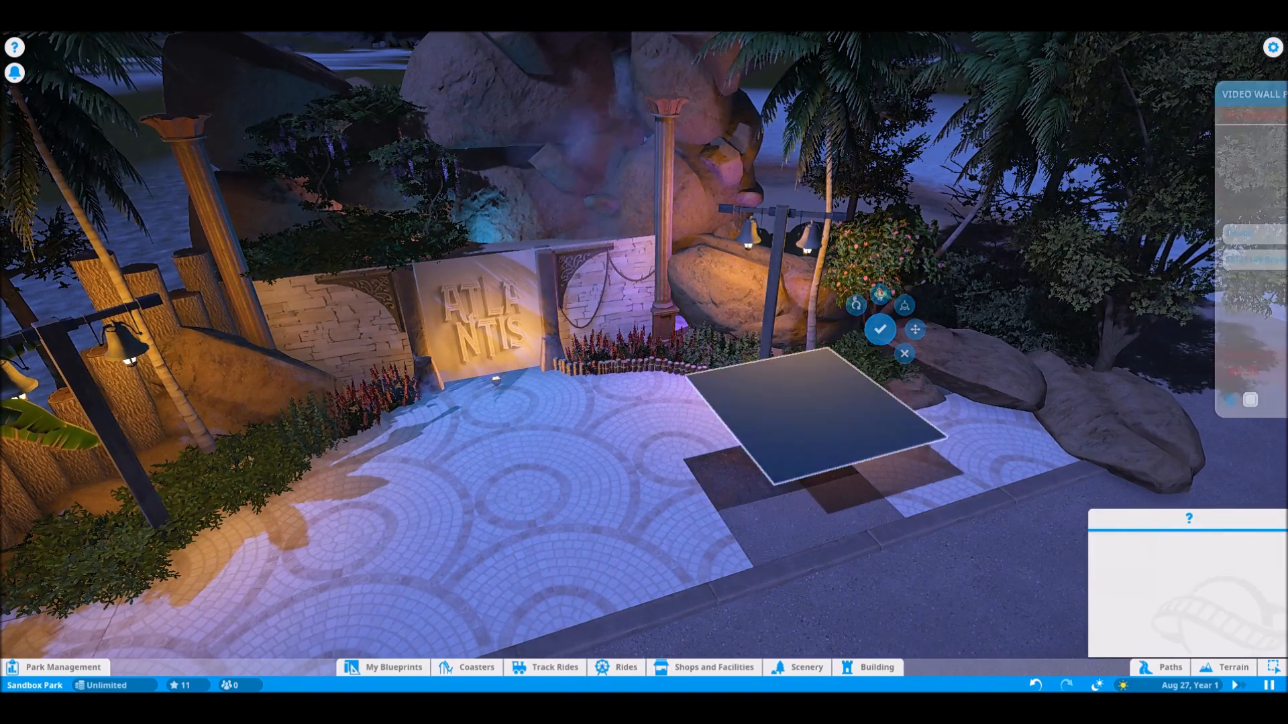
click(880, 330)
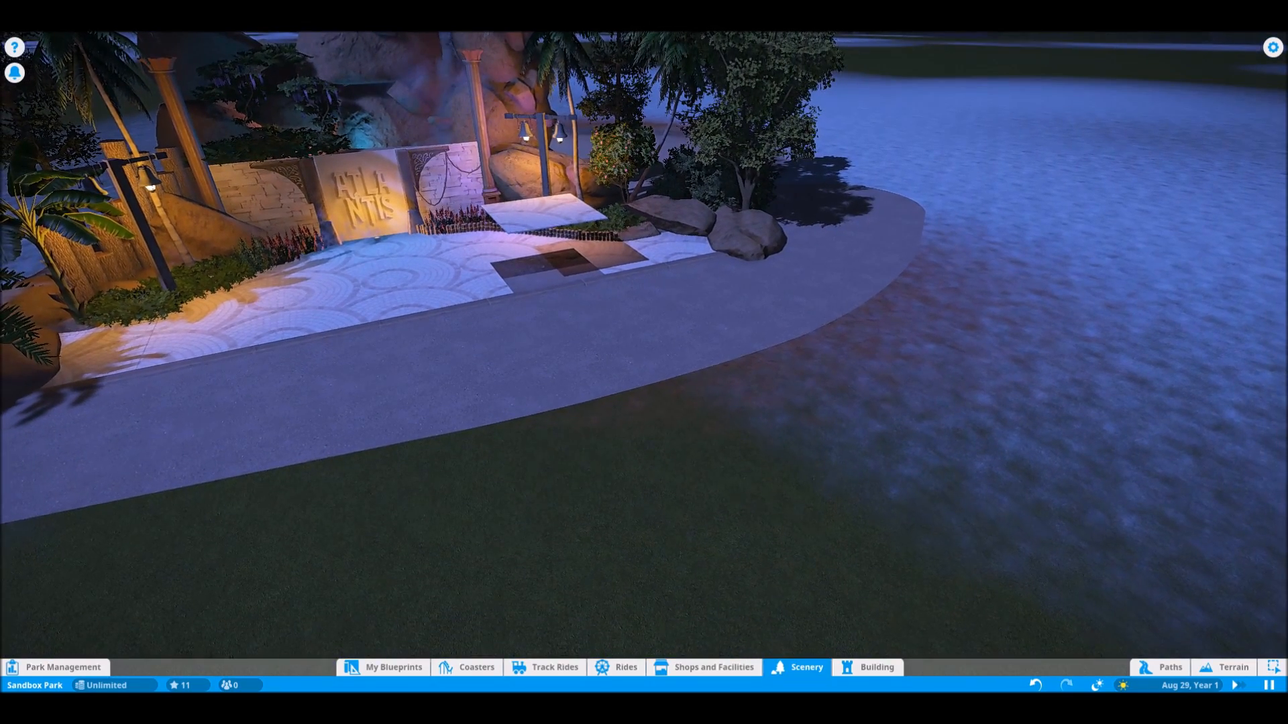
Place a Video Wall Panel 4m - Lit from Custom scenery flat on the grass and bring up its billboard settings.
click(805, 666)
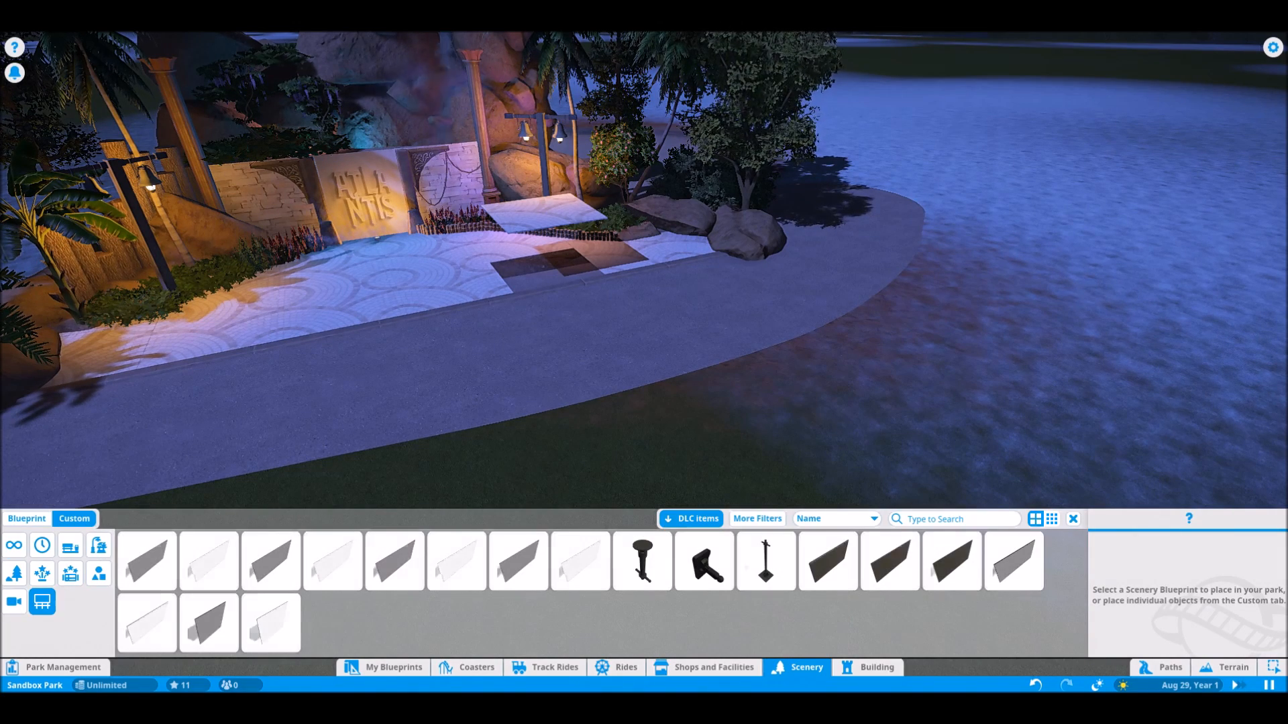
mouse_move(271, 561)
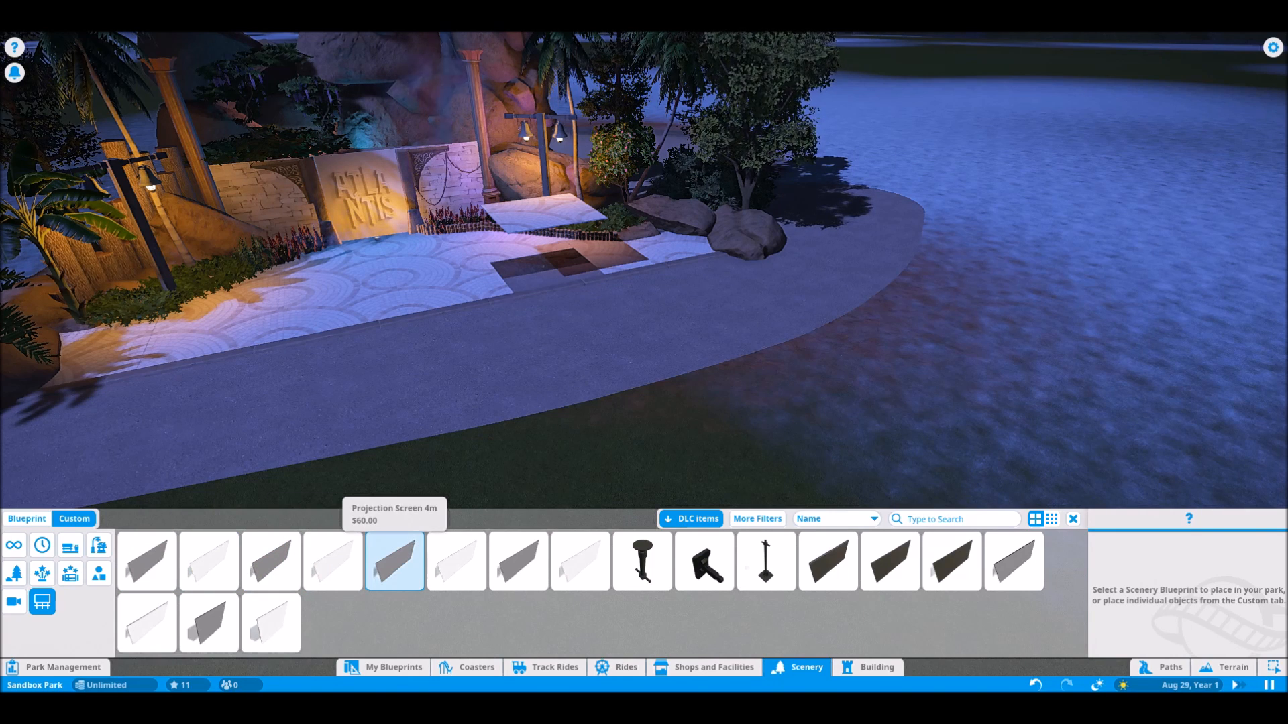
click(394, 562)
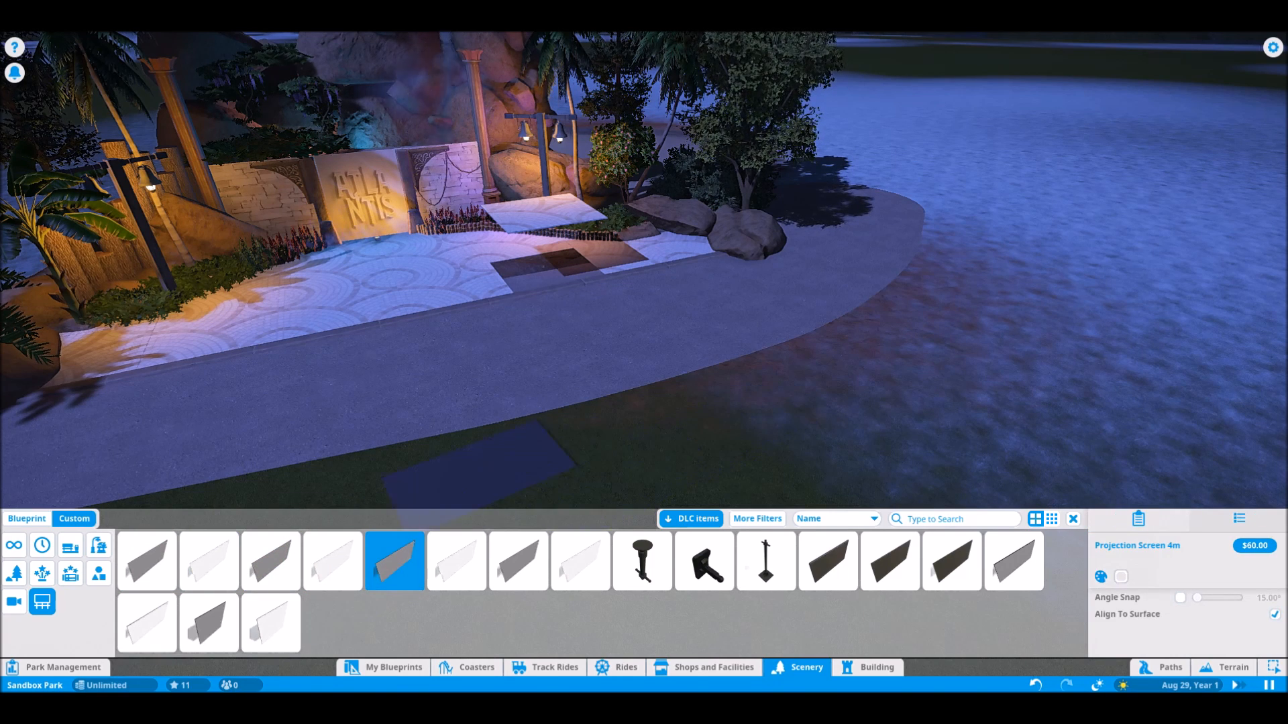
click(271, 623)
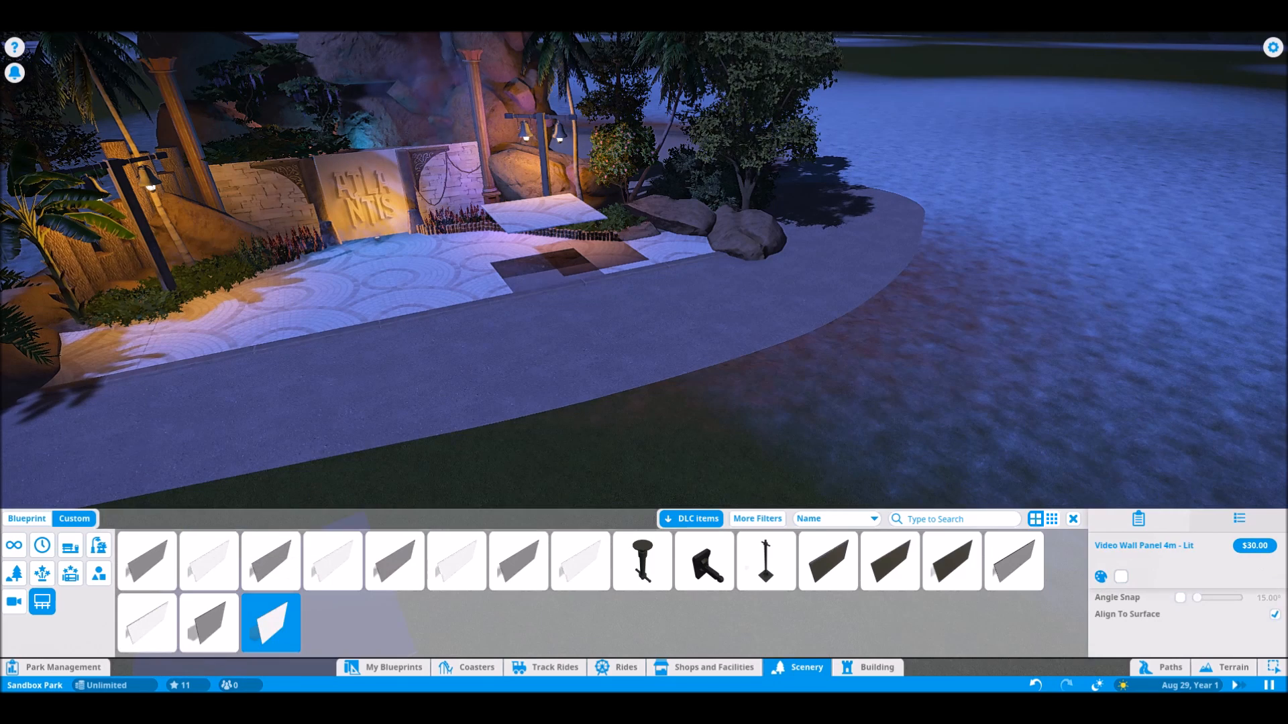
mouse_move(698, 444)
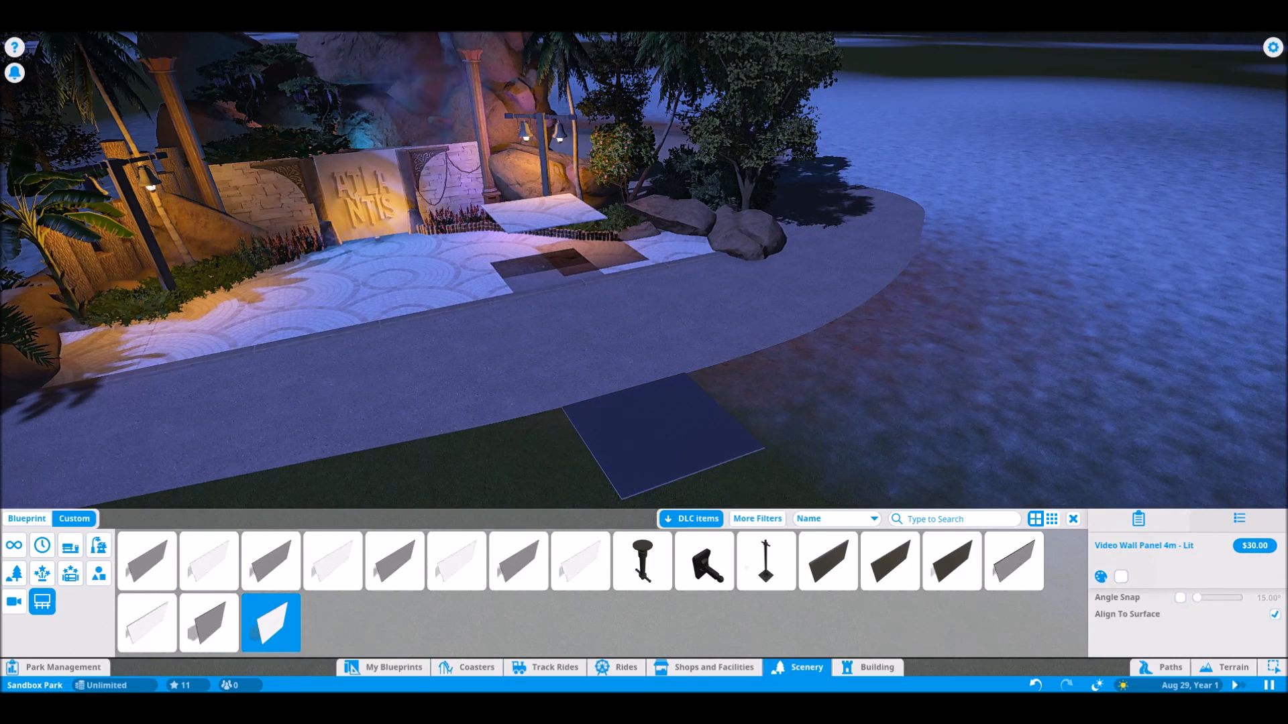
click(641, 440)
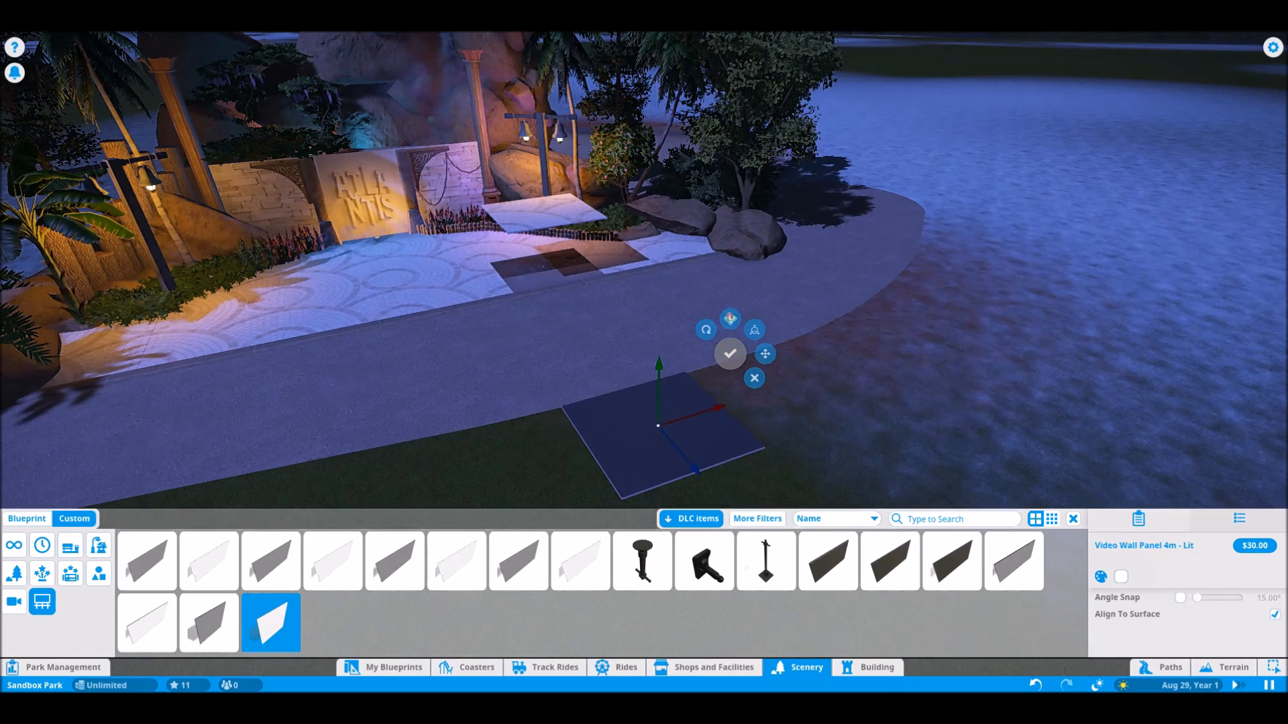
click(729, 352)
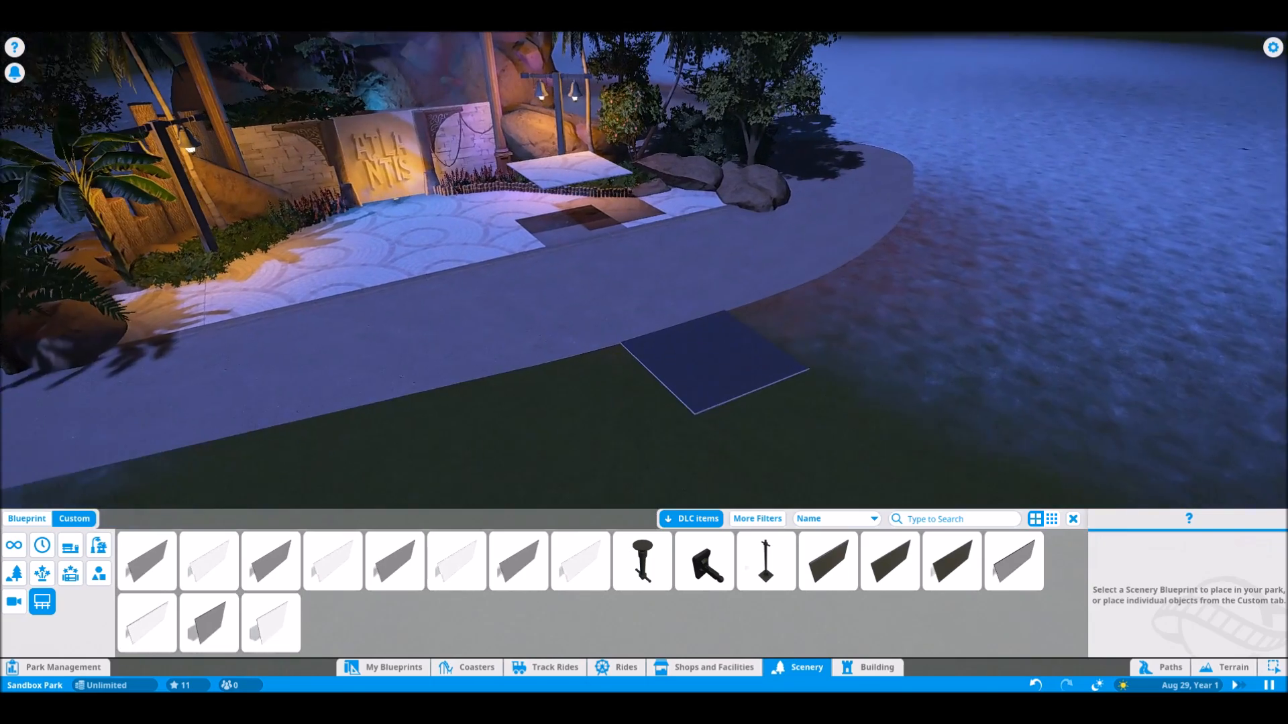
click(701, 379)
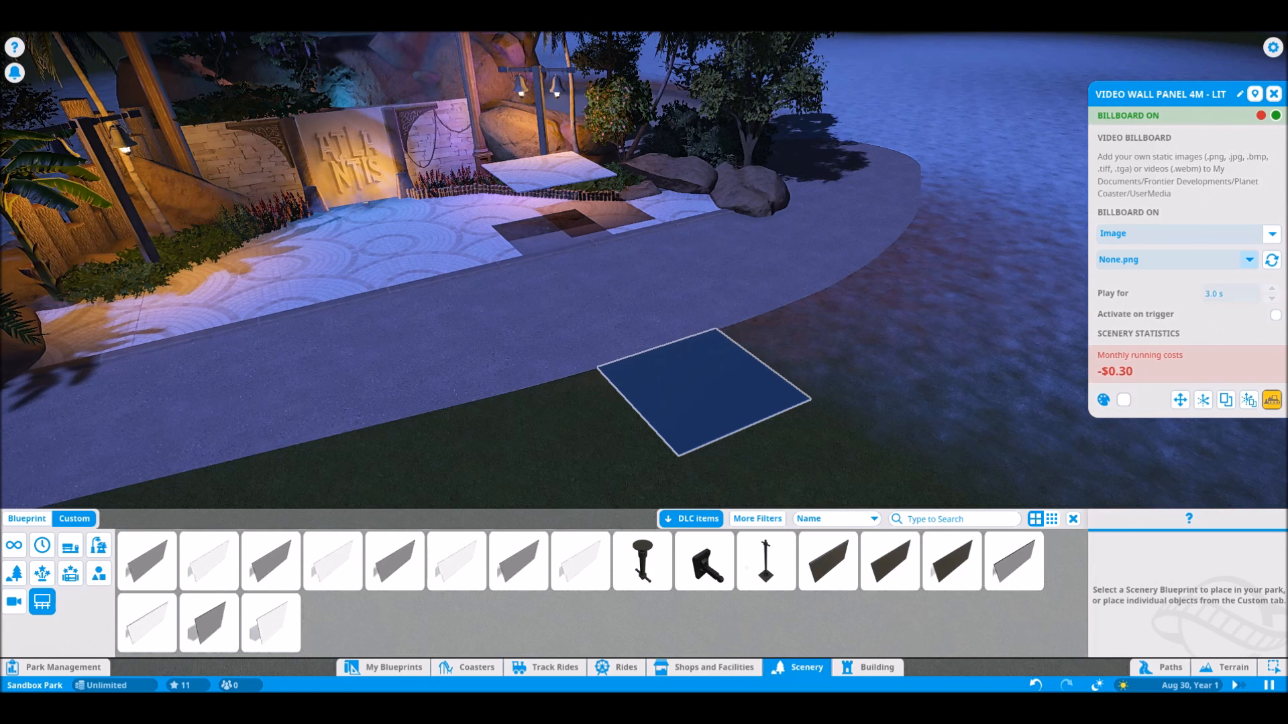
Try the brown marble mosaic image, then Drystone_Baw-Baw.jpg, on the lit grass panel's billboard.
click(1249, 259)
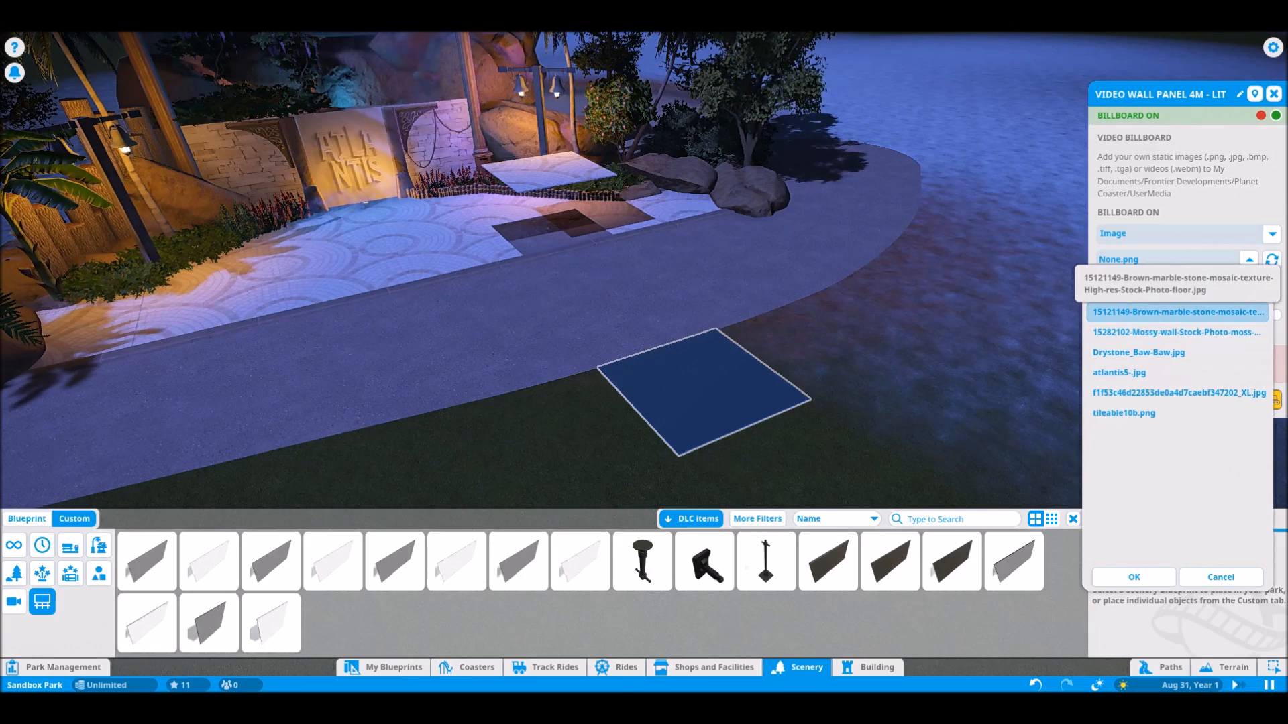
click(1177, 311)
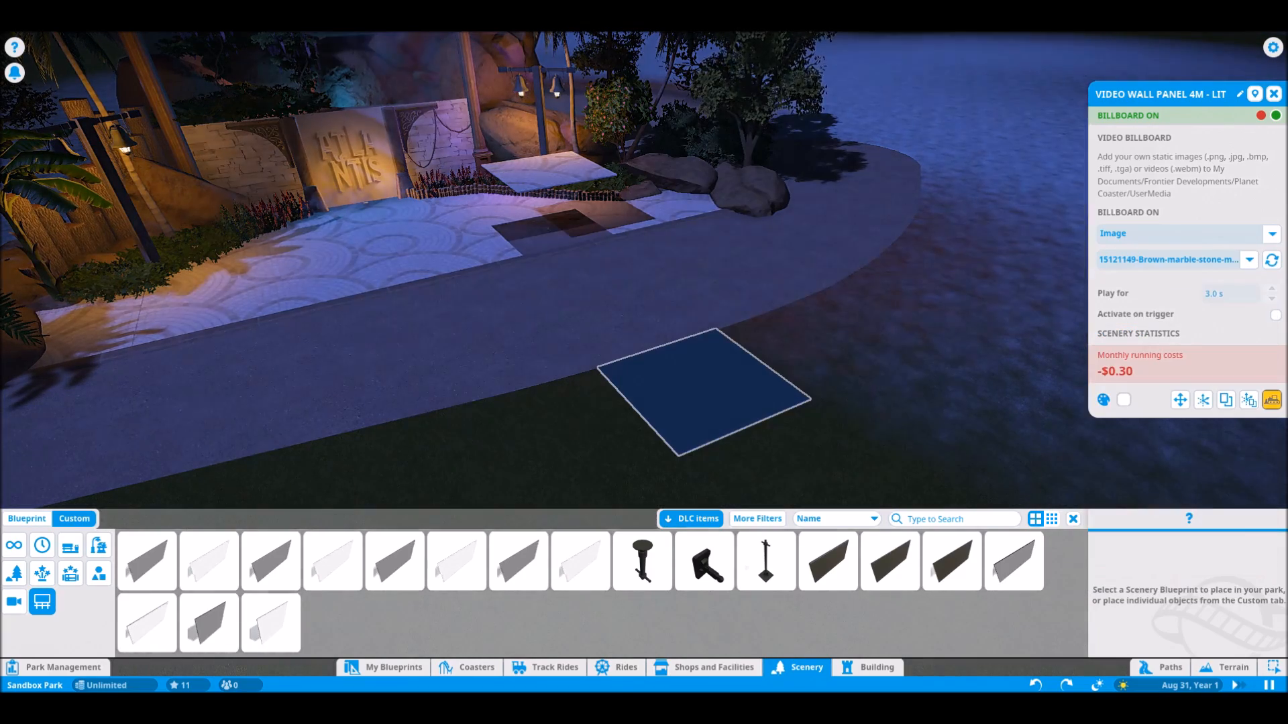
click(1247, 258)
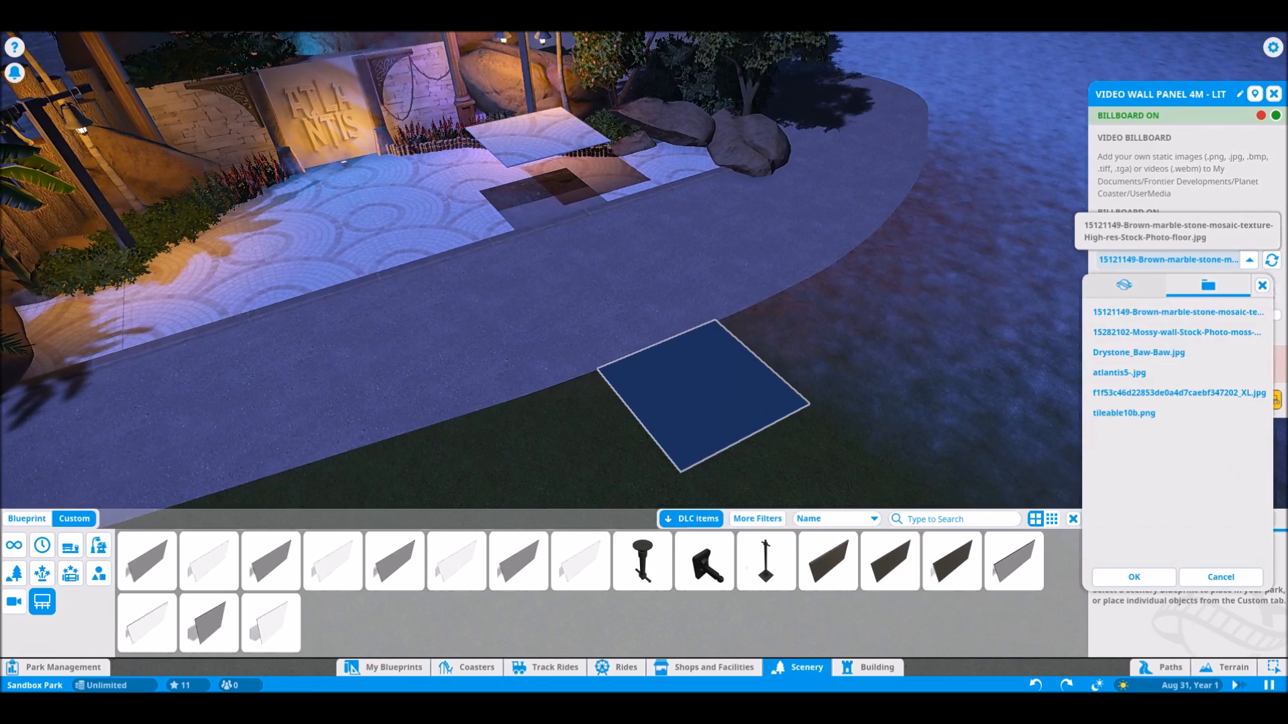
click(1177, 311)
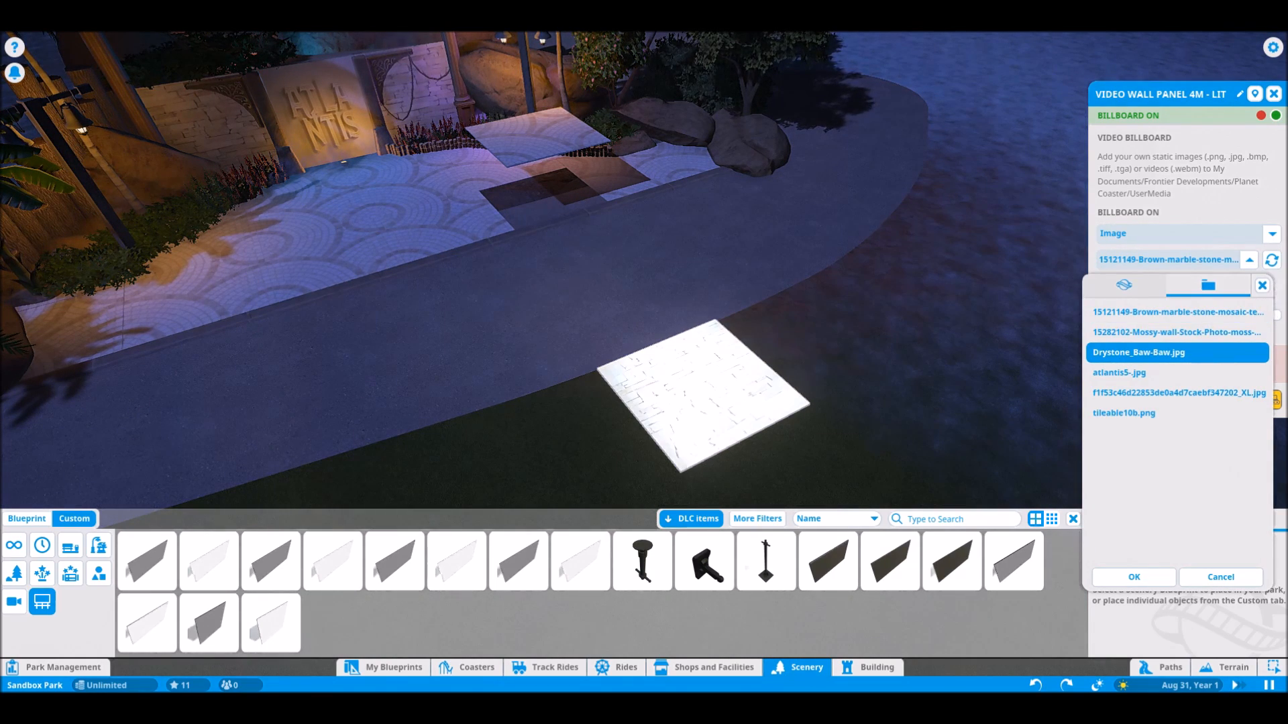
click(1176, 313)
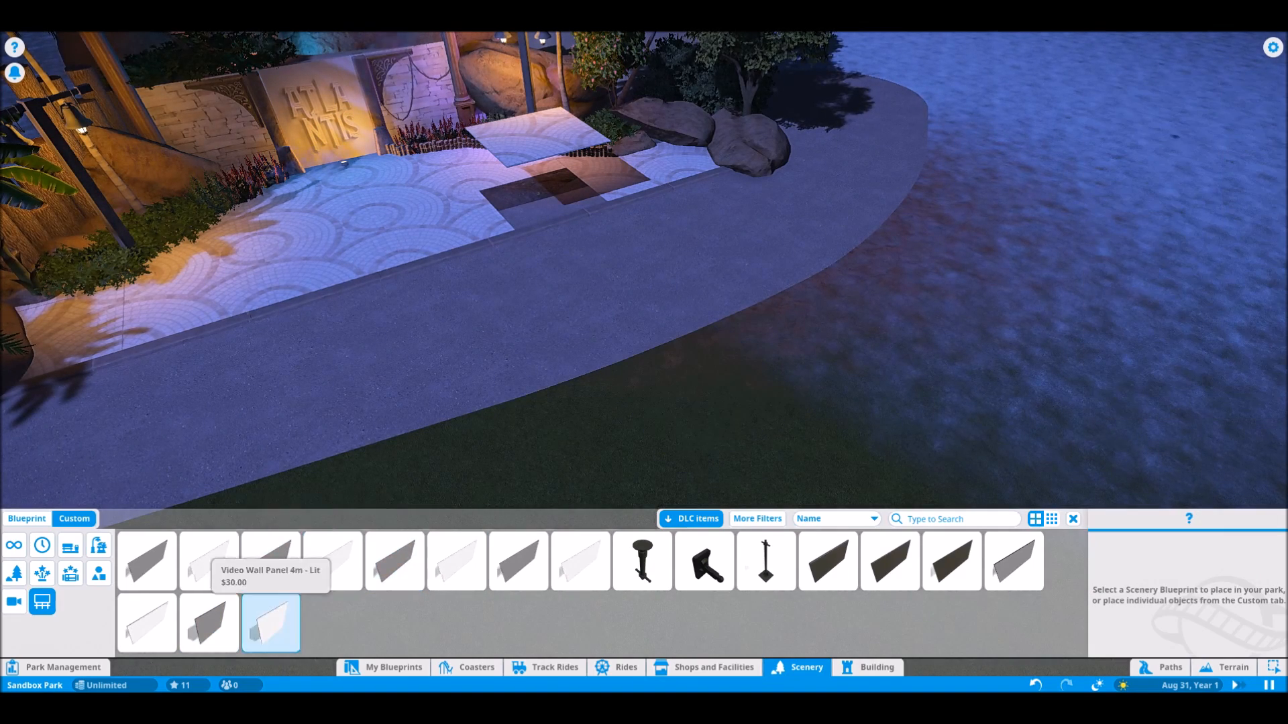
Place an unlit Video Wall Panel 4m flat on the grass beside the path.
click(210, 624)
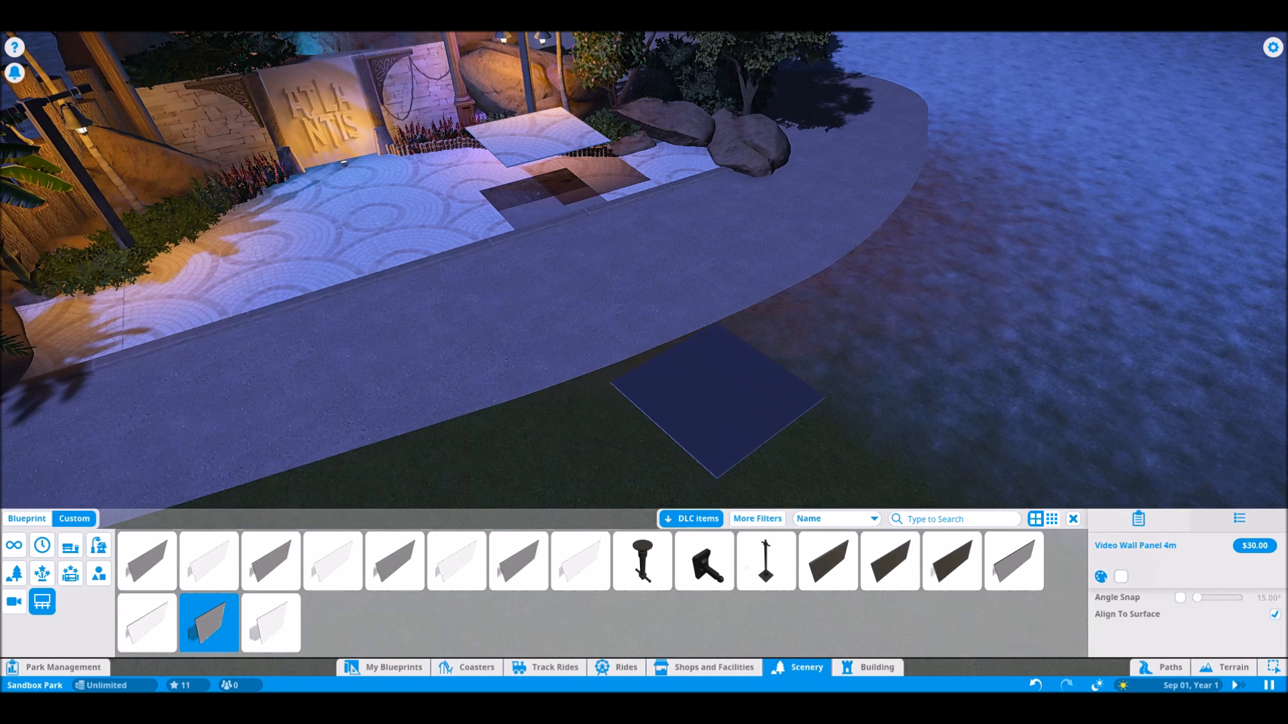
click(711, 403)
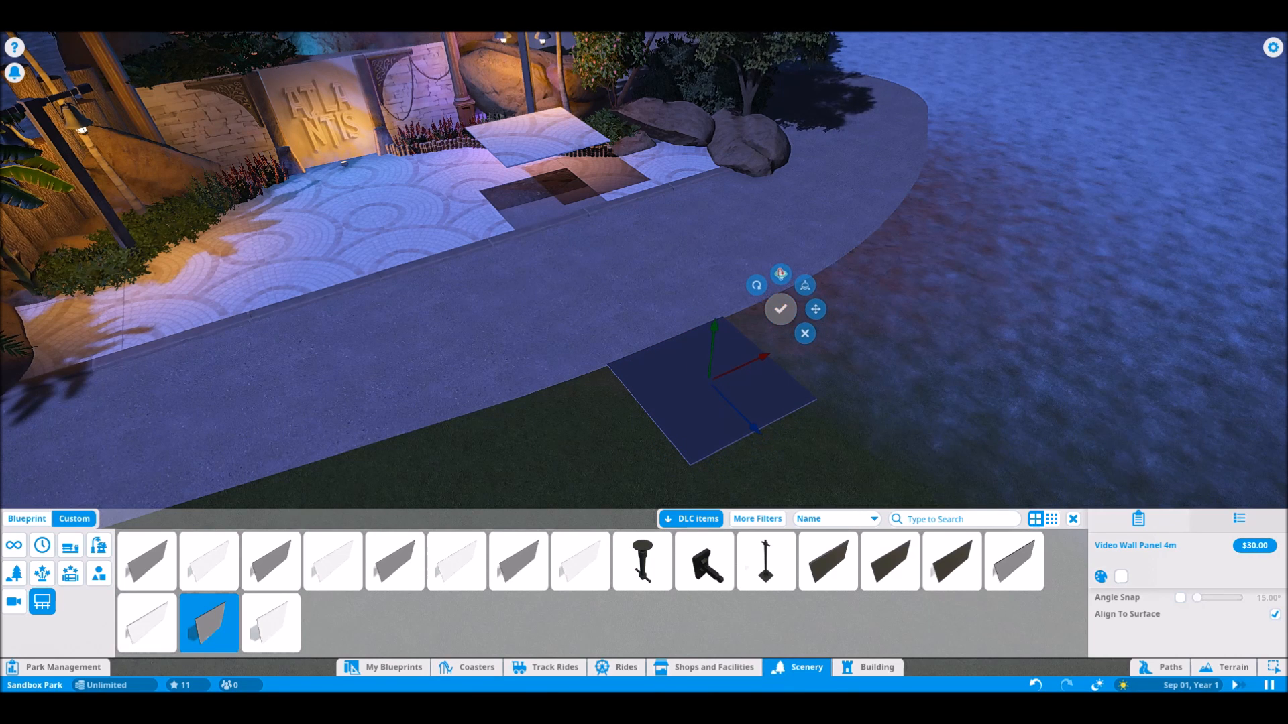
click(780, 309)
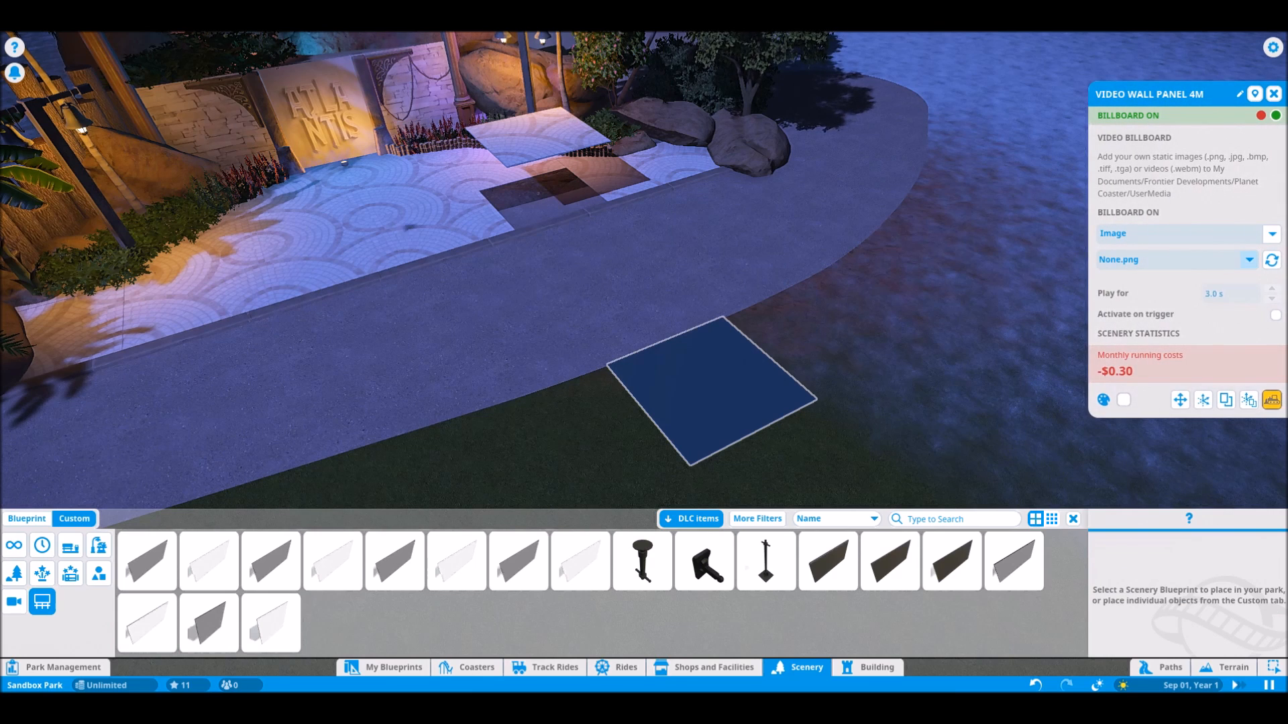
Set the new floor panel's billboard image to the brown marble mosaic file.
click(1248, 258)
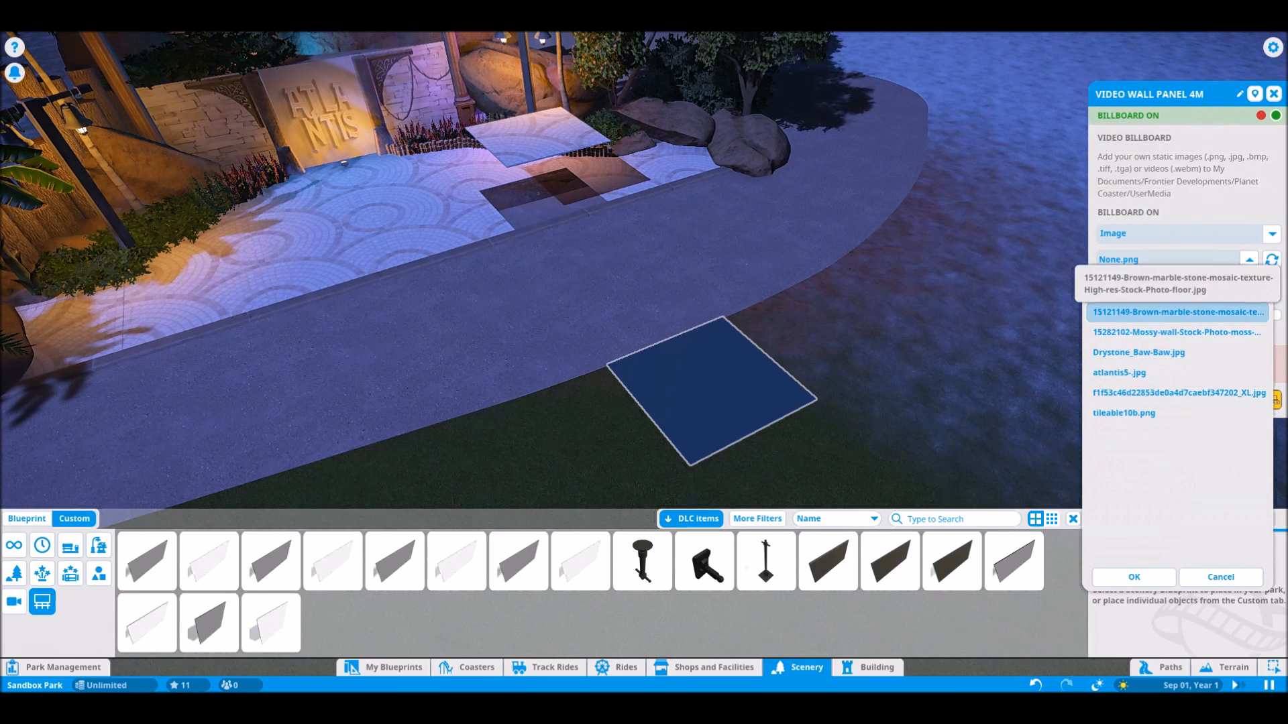
click(1177, 311)
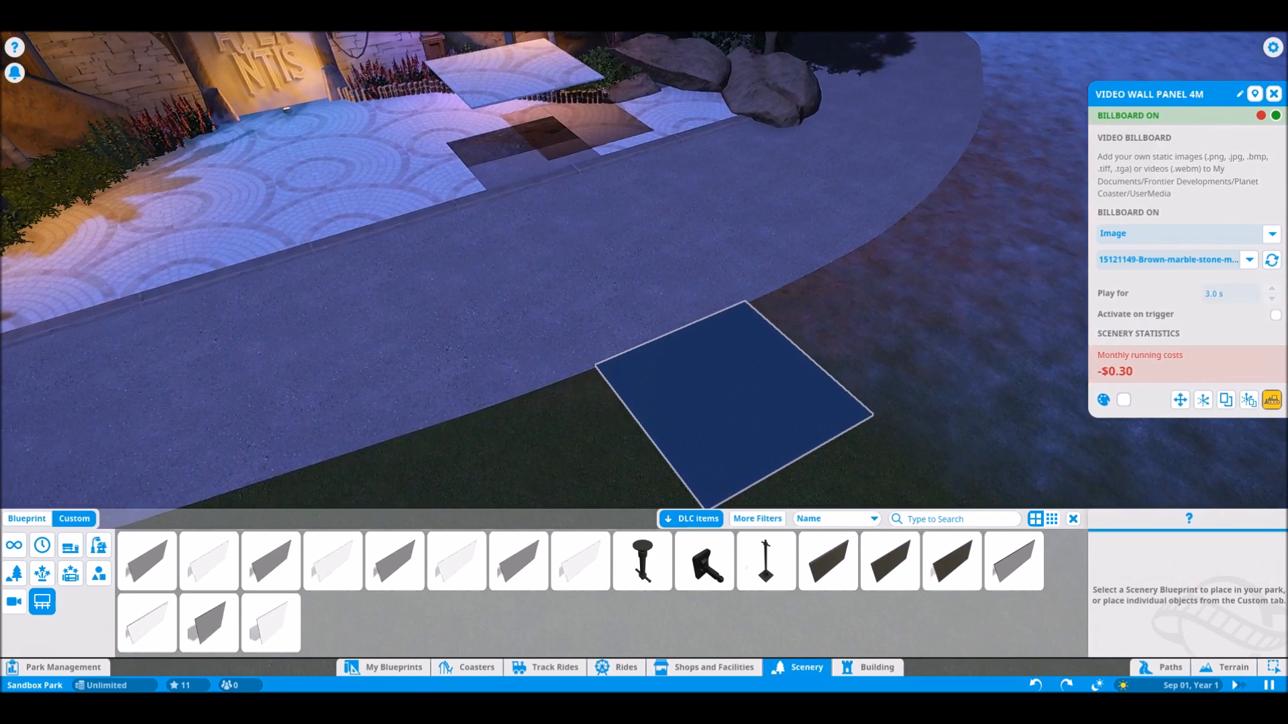
click(1248, 259)
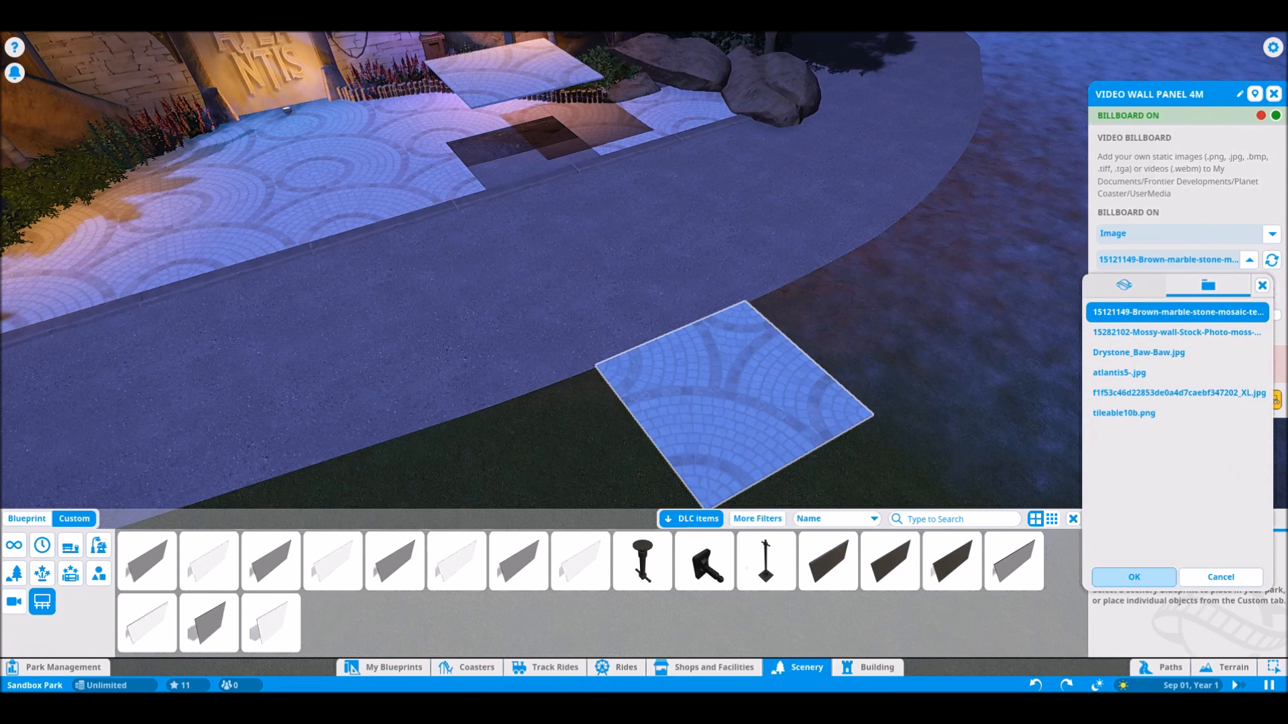
click(1132, 577)
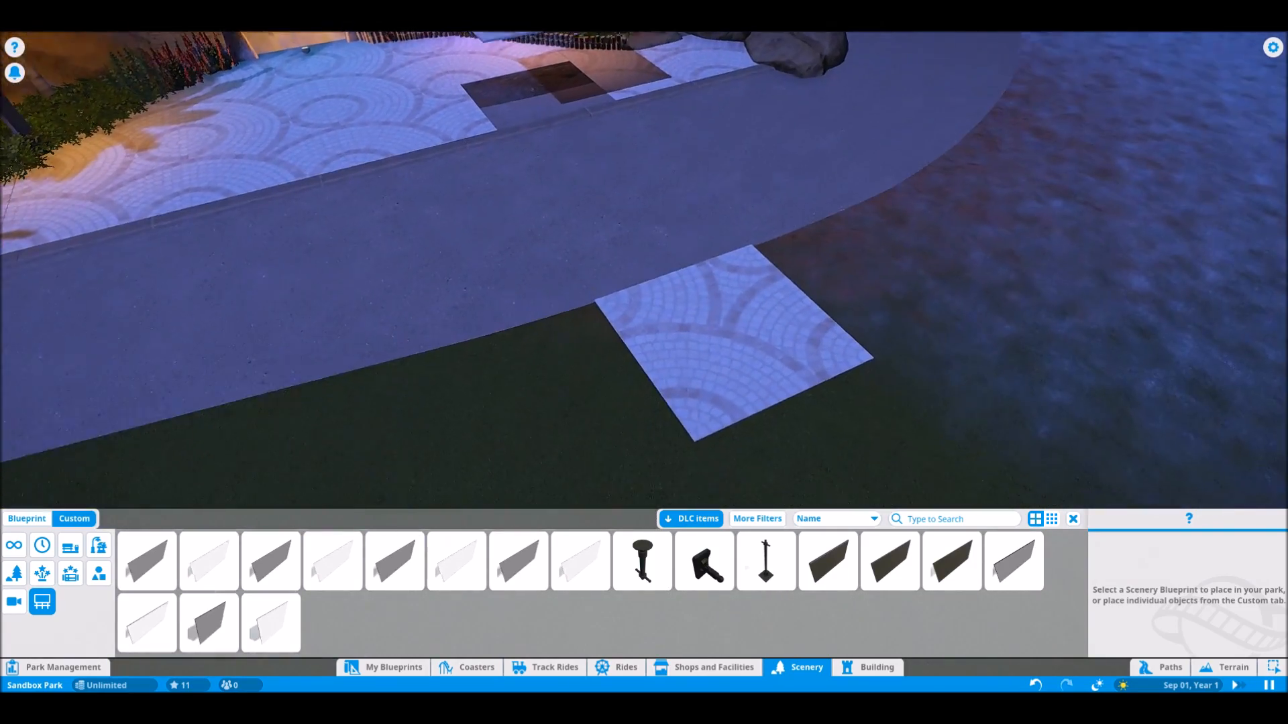
Duplicate the stone-tile floor panel with Advanced Move & Duplicate into a longer strip of matching tiles.
click(740, 328)
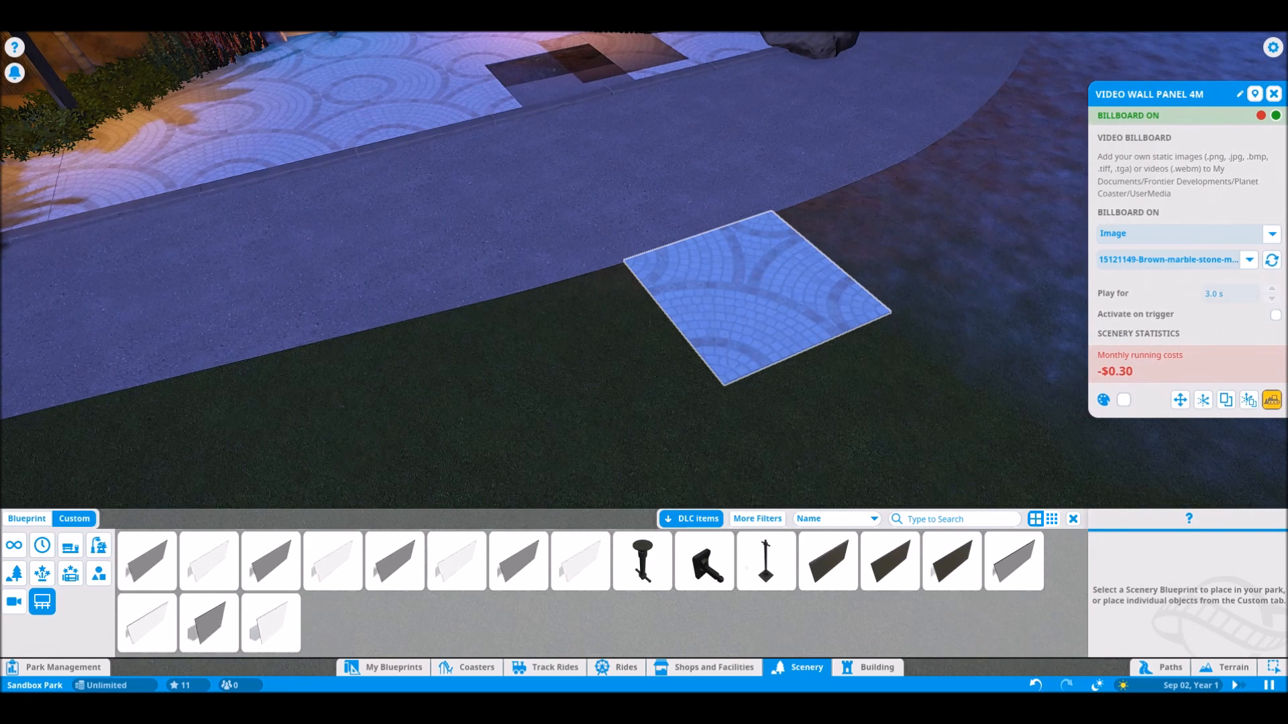
mouse_move(1248, 400)
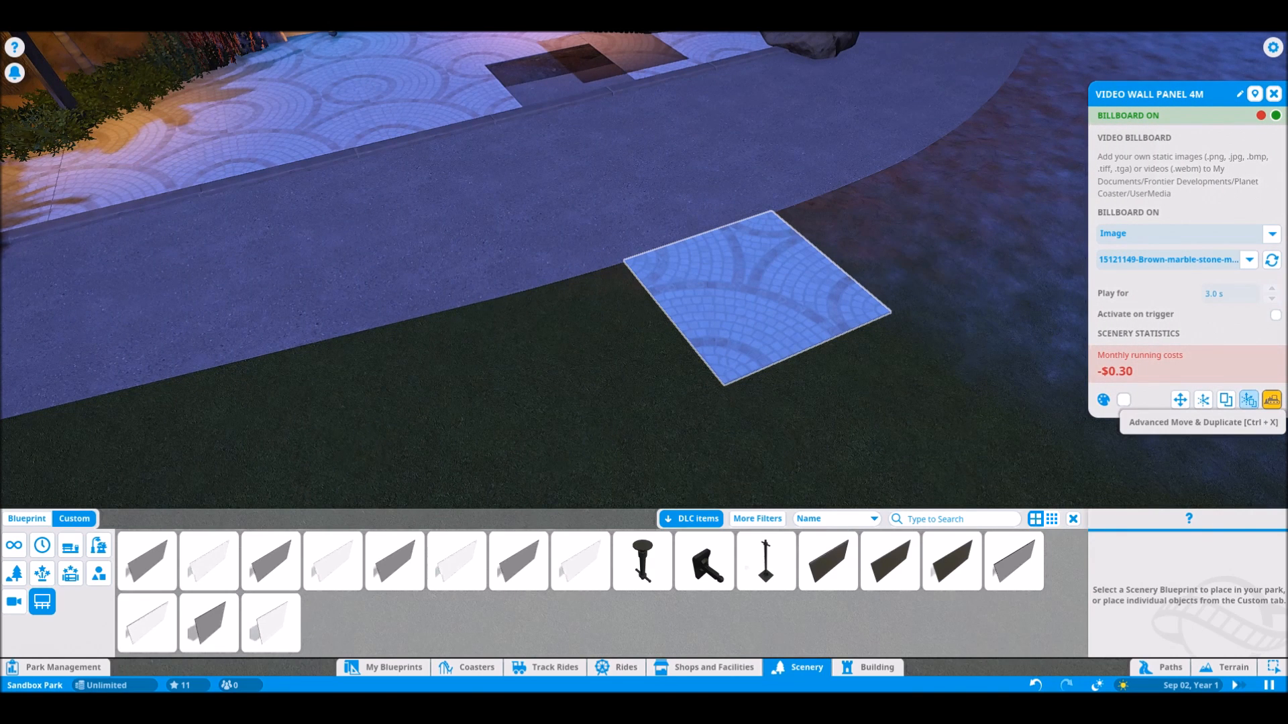
click(1248, 400)
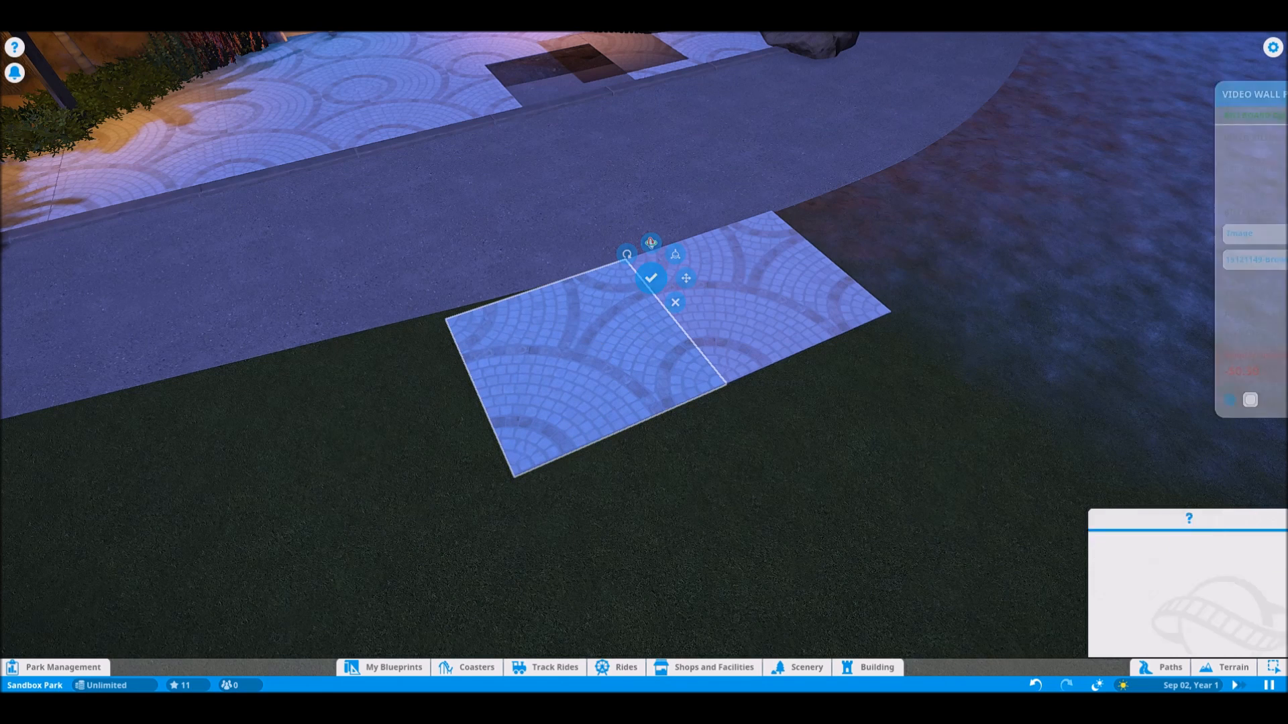
click(651, 277)
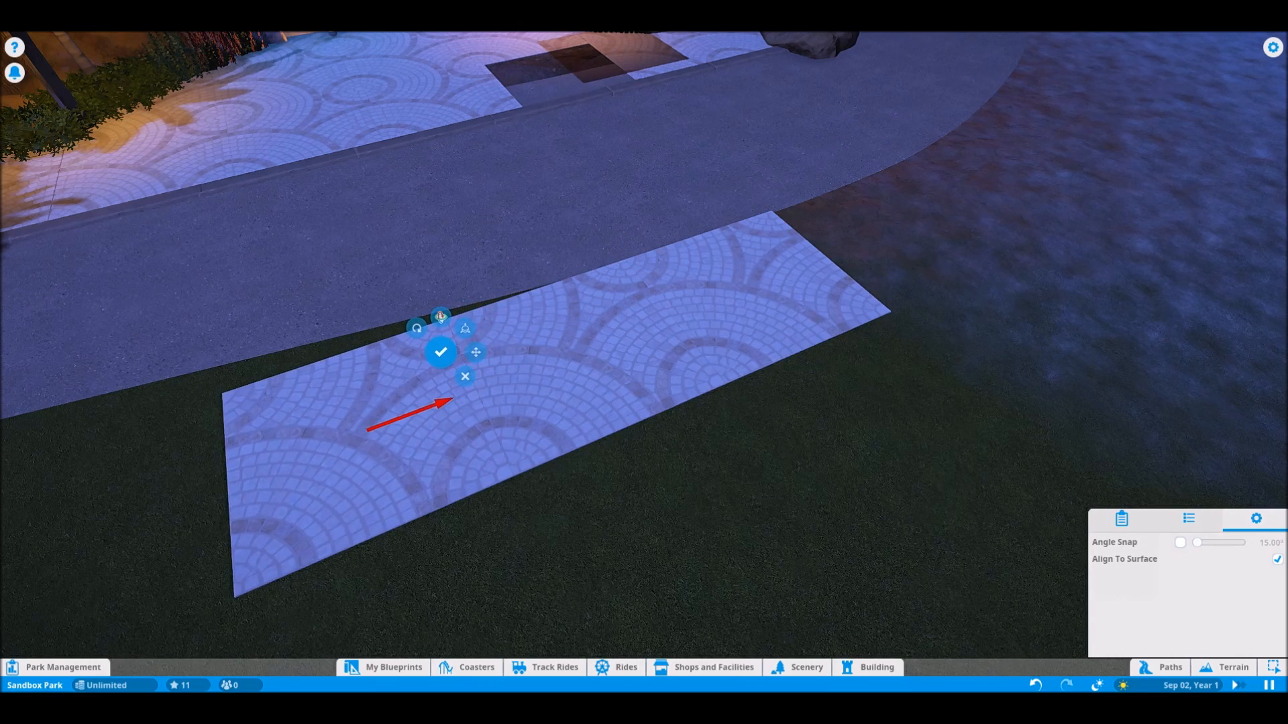
click(442, 353)
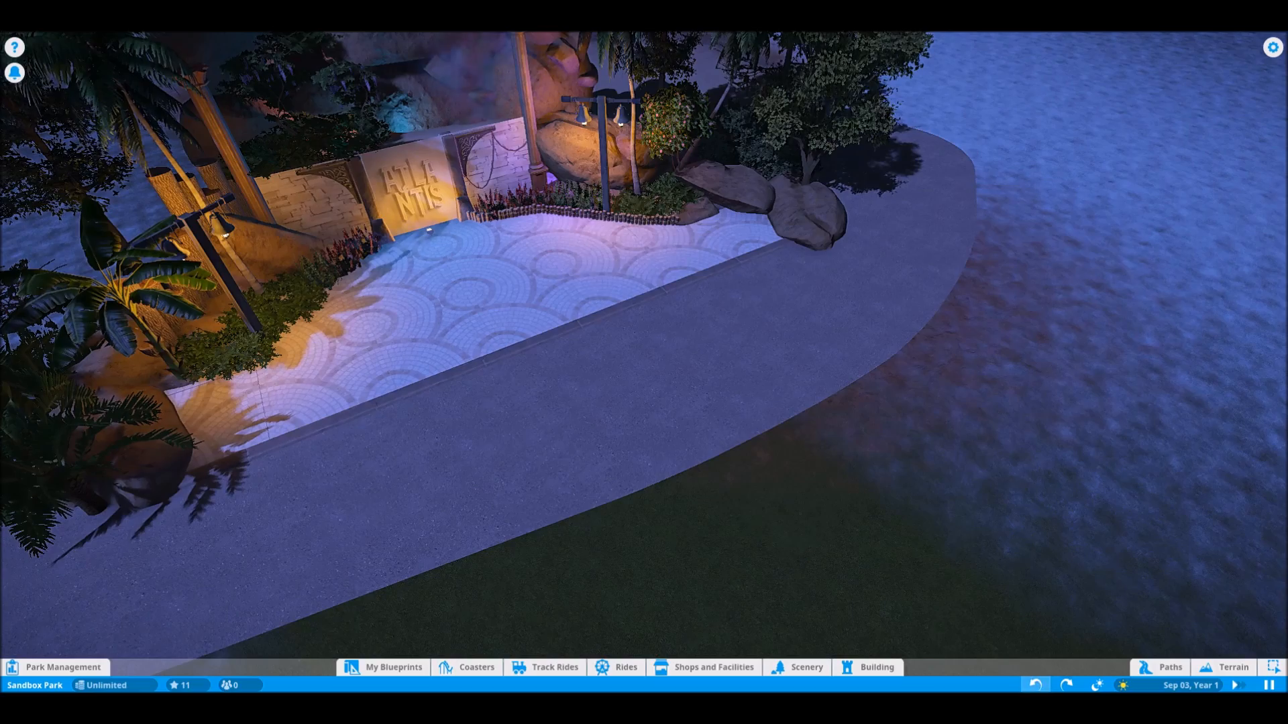
Move the camera over to the wall right of the Atlantis sign.
scroll(down, 3)
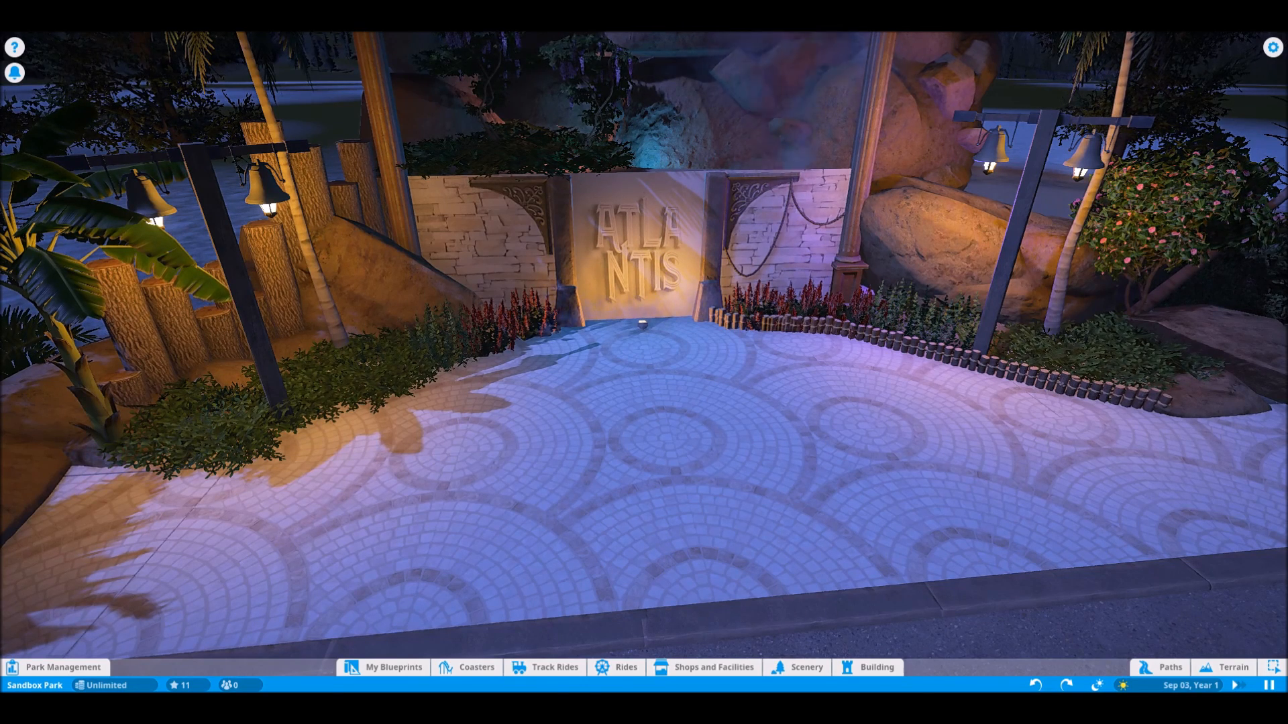
scroll(down, 3)
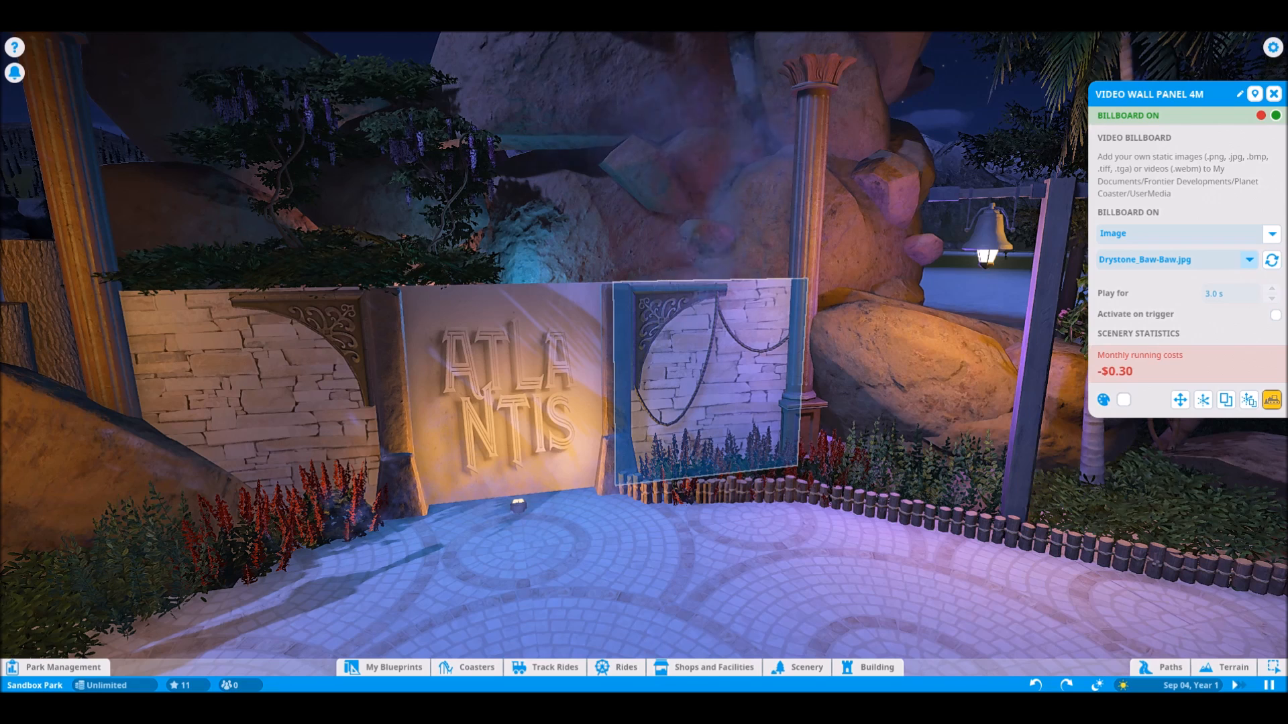
Set the right wall panel's billboard image to Drystone_Baw-Baw.jpg.
click(1249, 259)
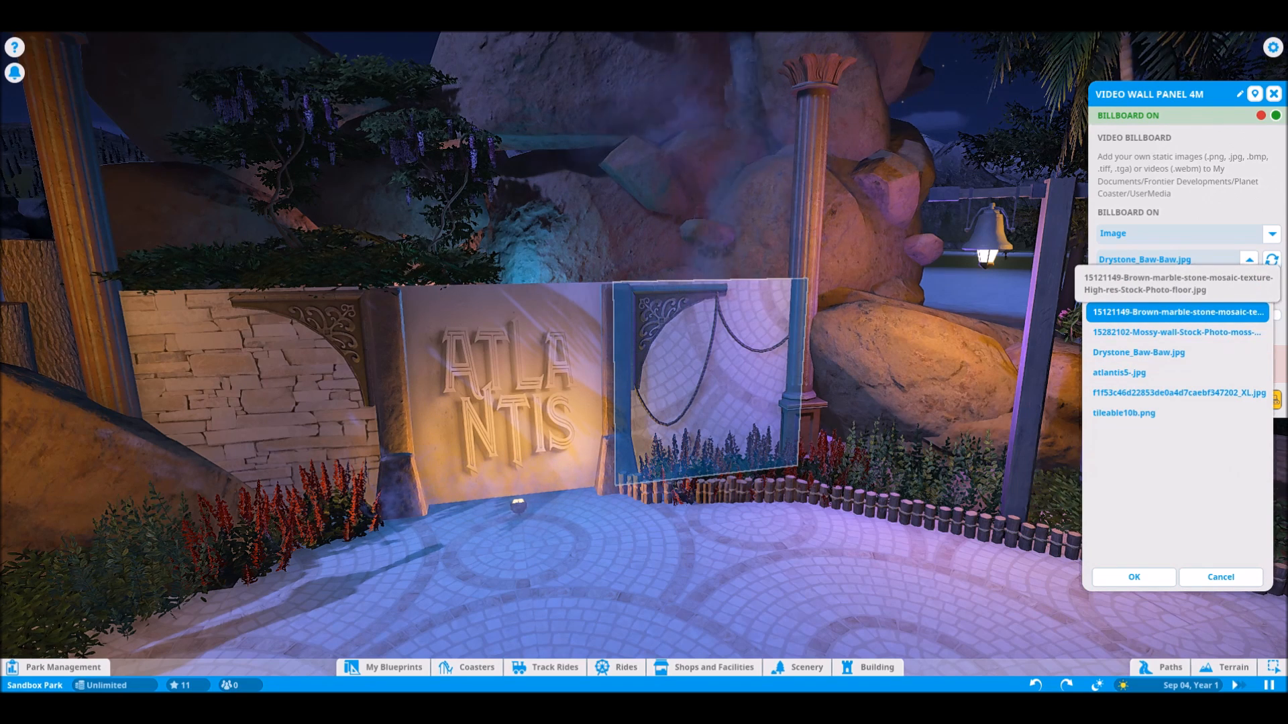
click(1177, 332)
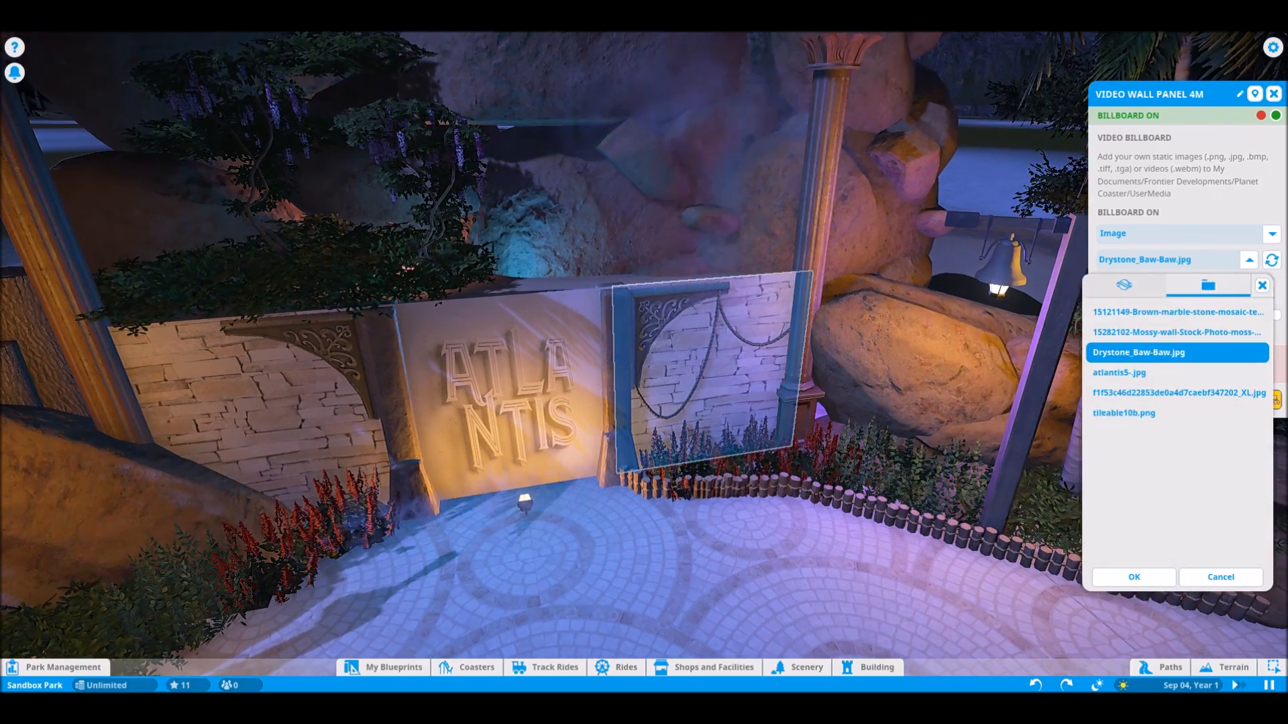
click(1176, 332)
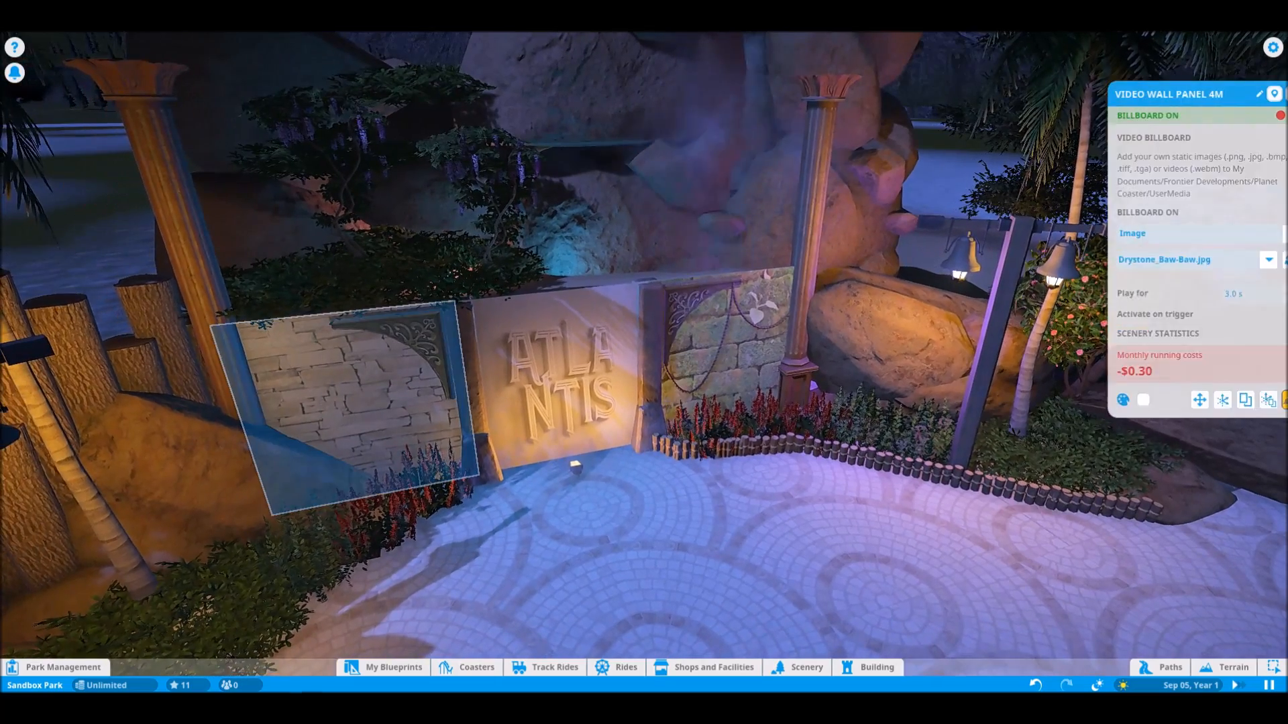
Give the left wall panel a matching stone-wall billboard image.
click(1268, 259)
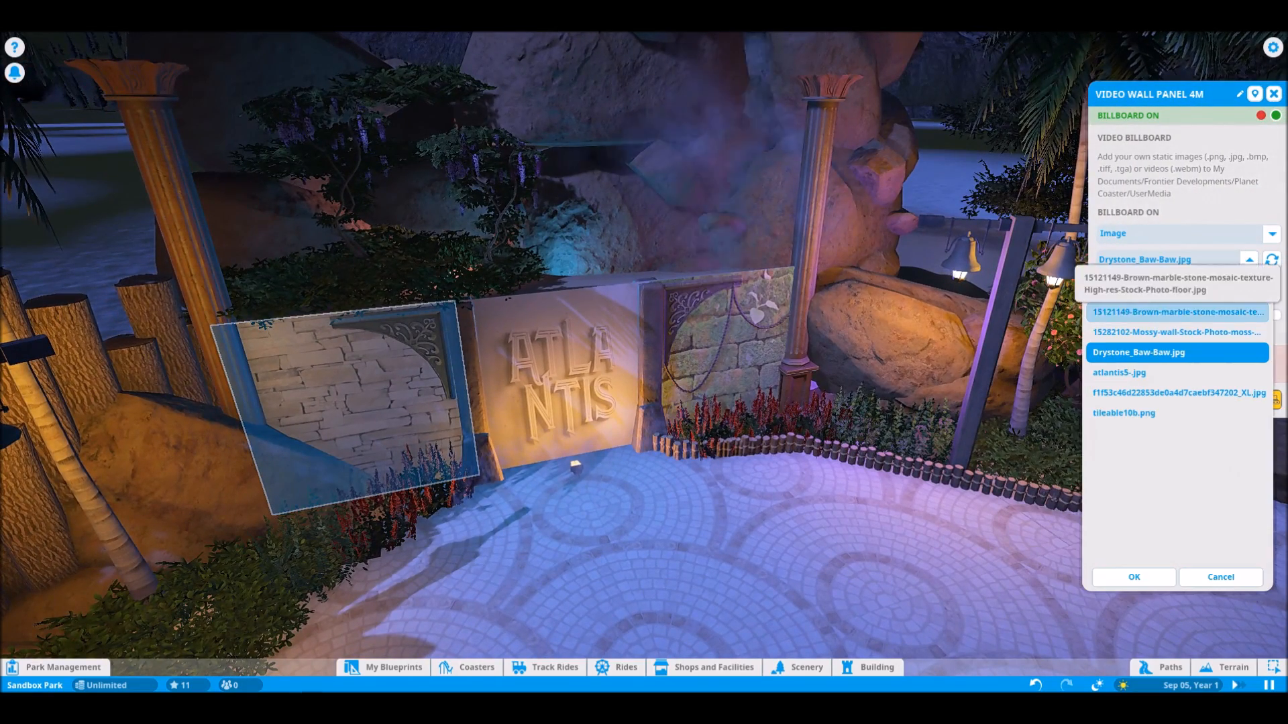
click(1177, 331)
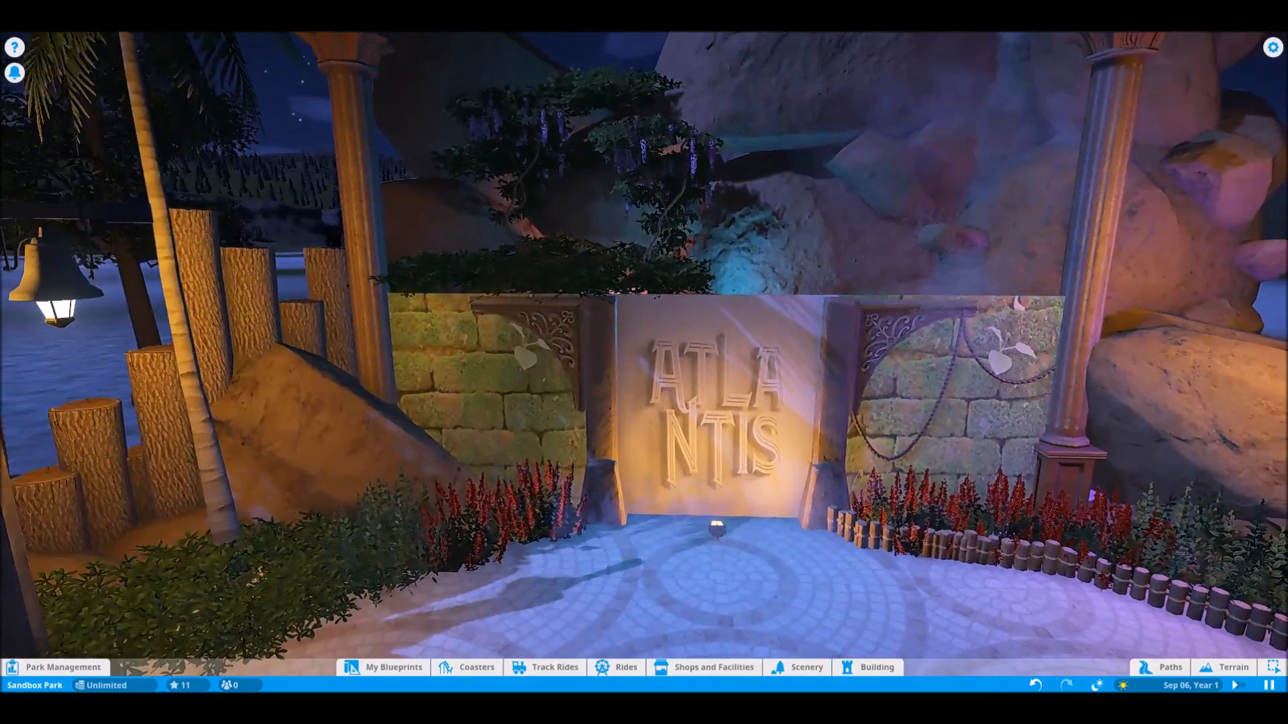
click(713, 406)
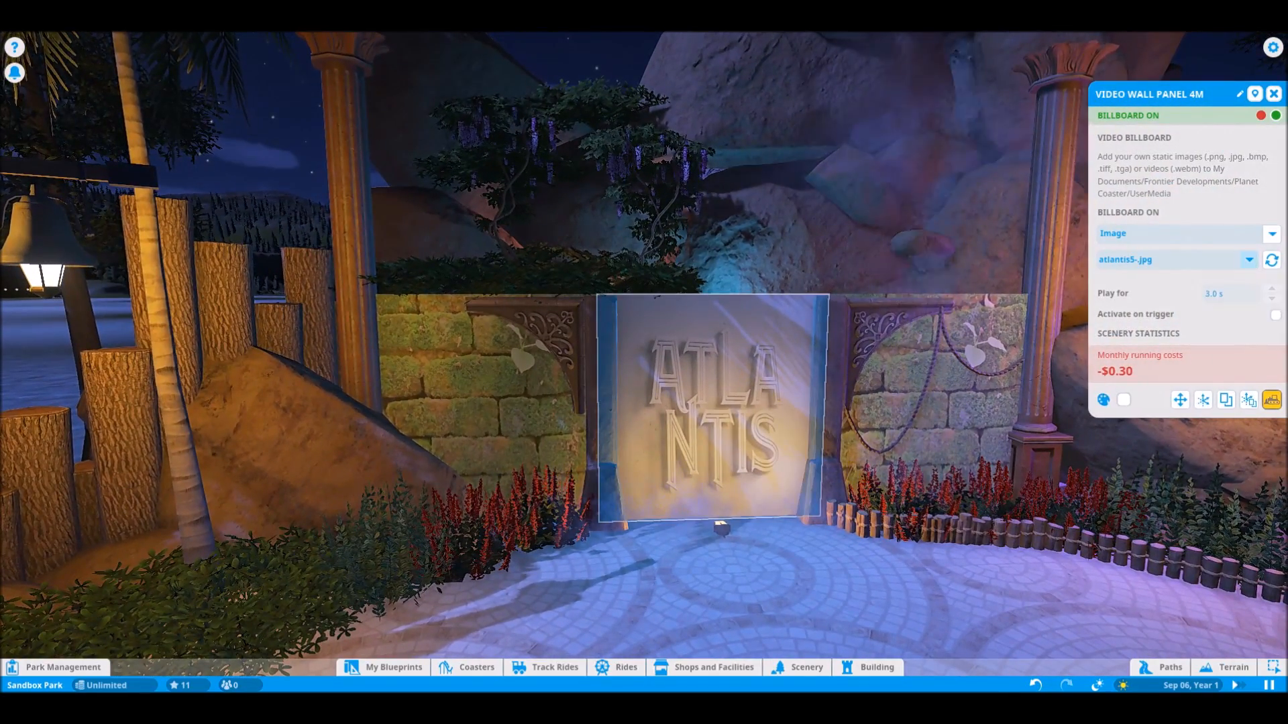
click(1249, 258)
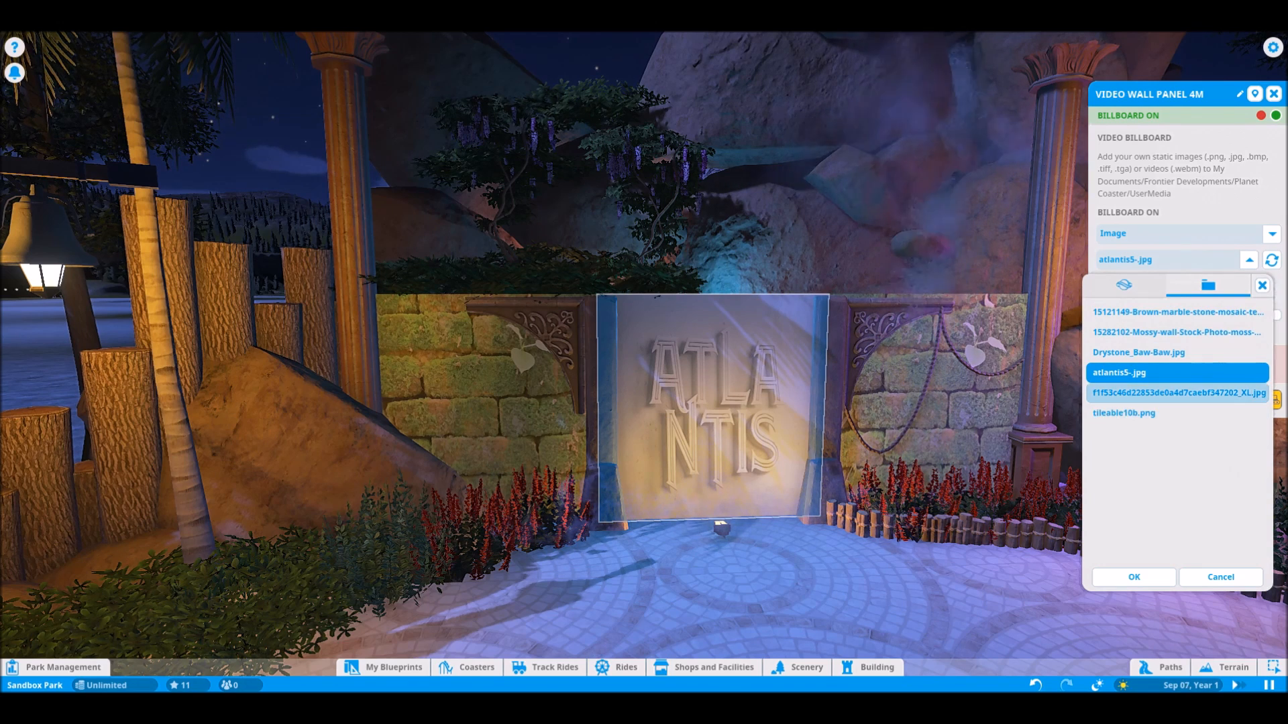
click(1176, 412)
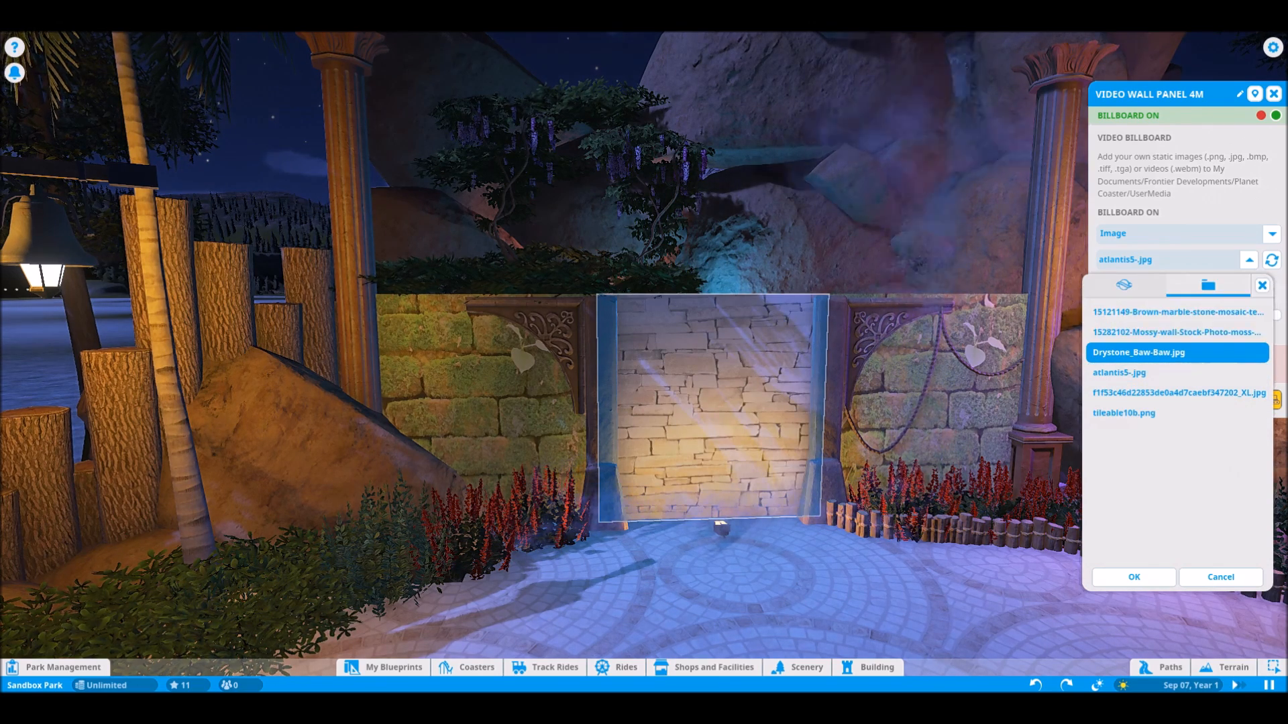
click(1177, 332)
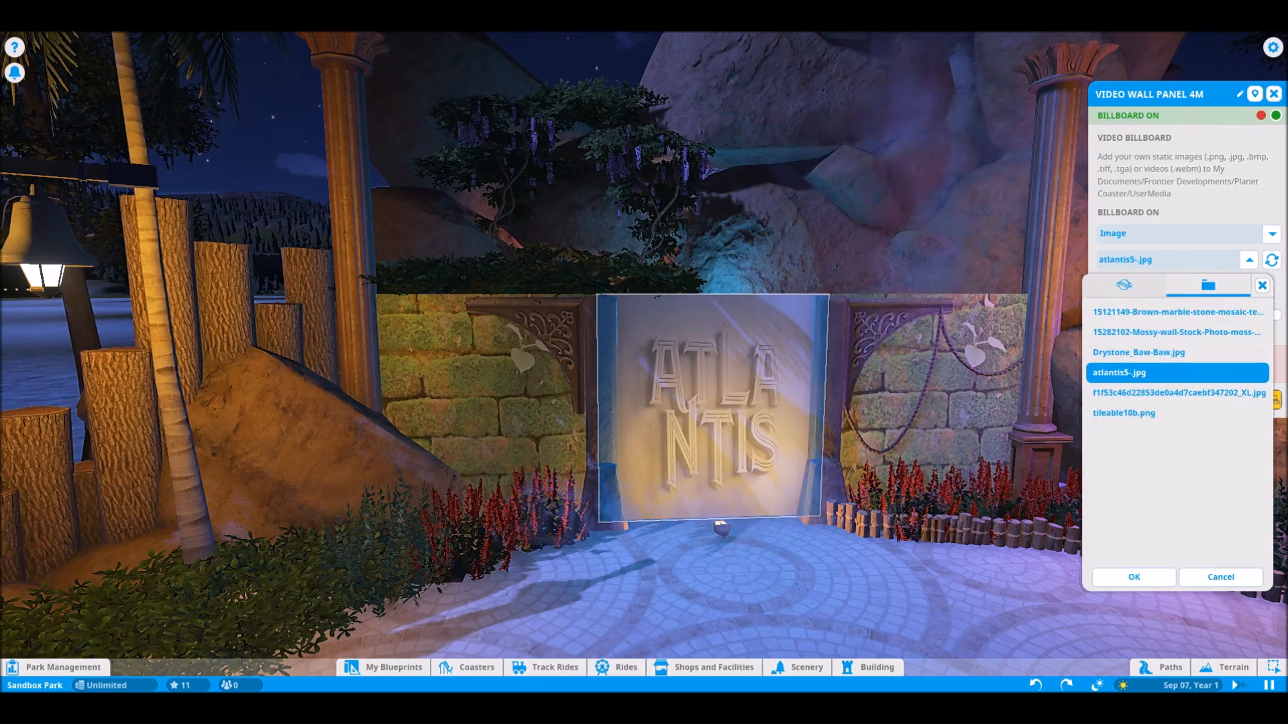
click(1132, 577)
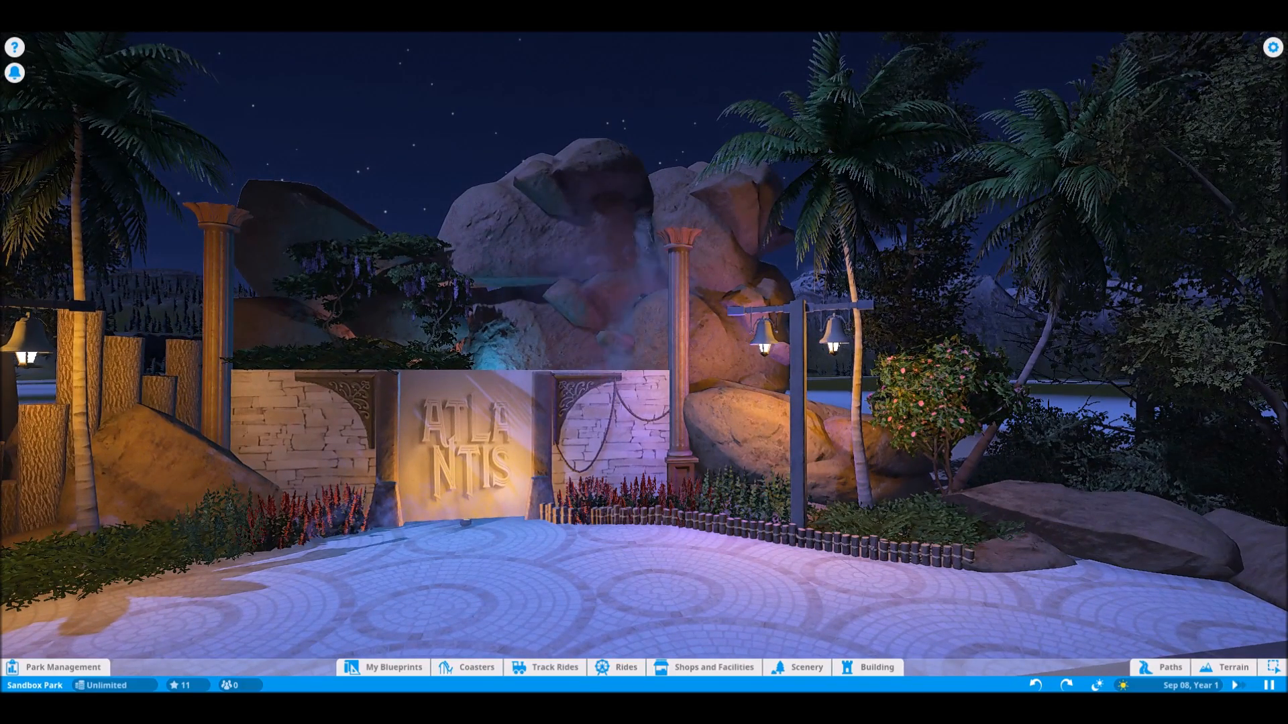
Pull the camera back to show the whole finished Atlantis entrance plaza.
scroll(down, 3)
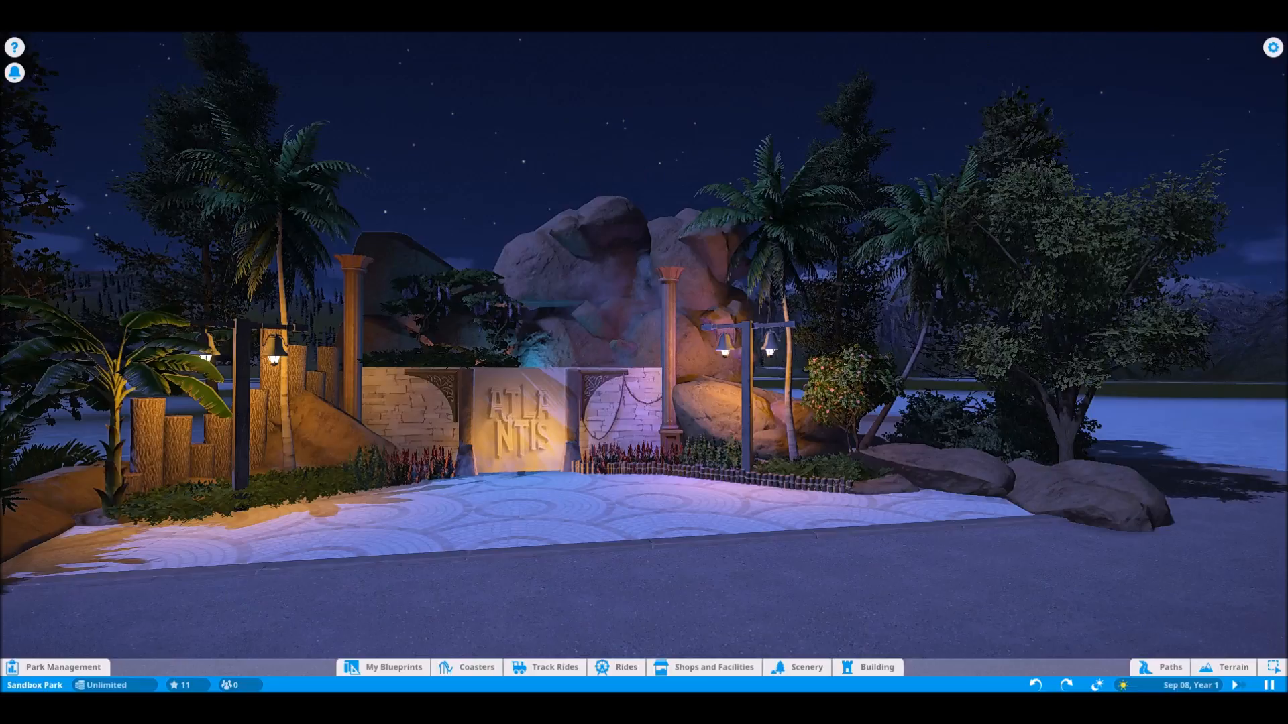